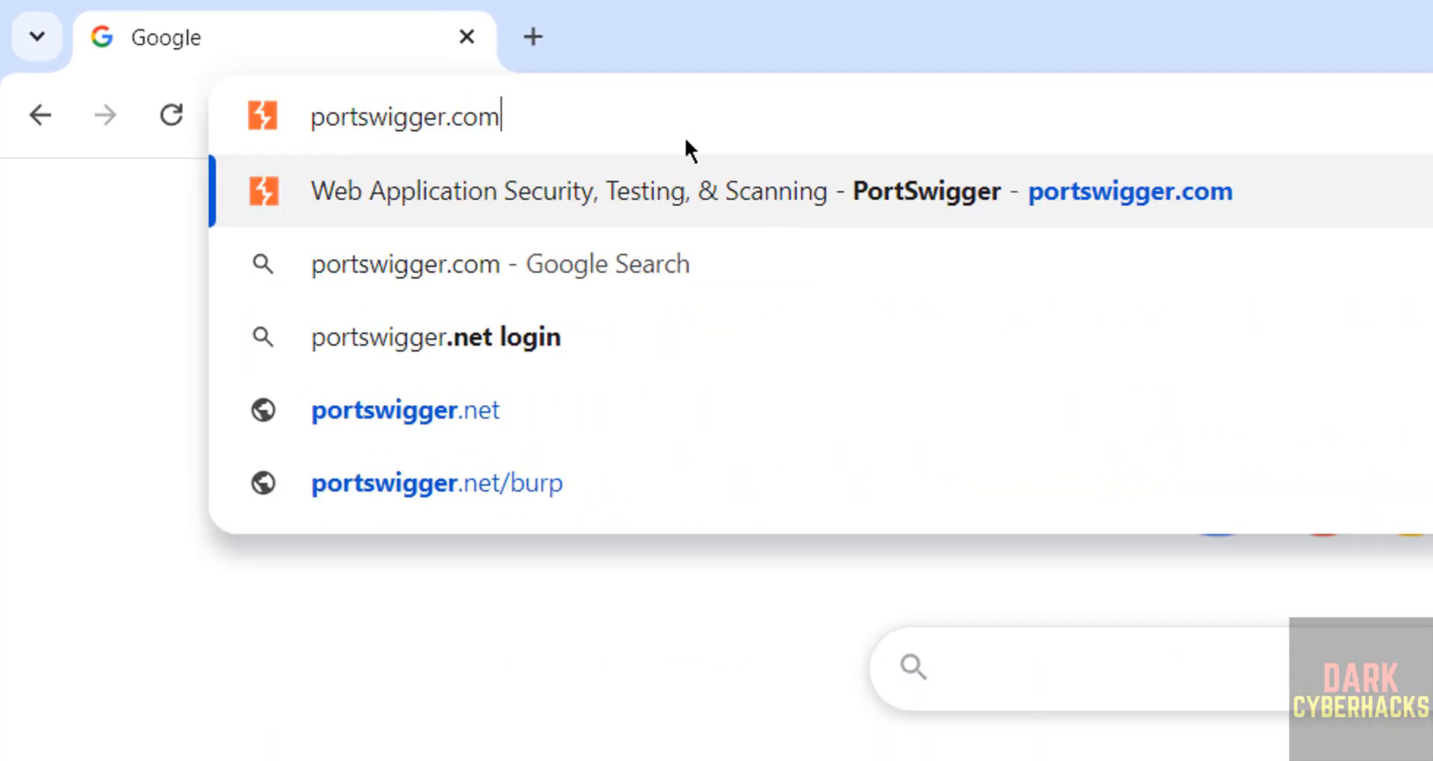
Load portswigger.net and show its Burp Suite products list.
left_click(404, 411)
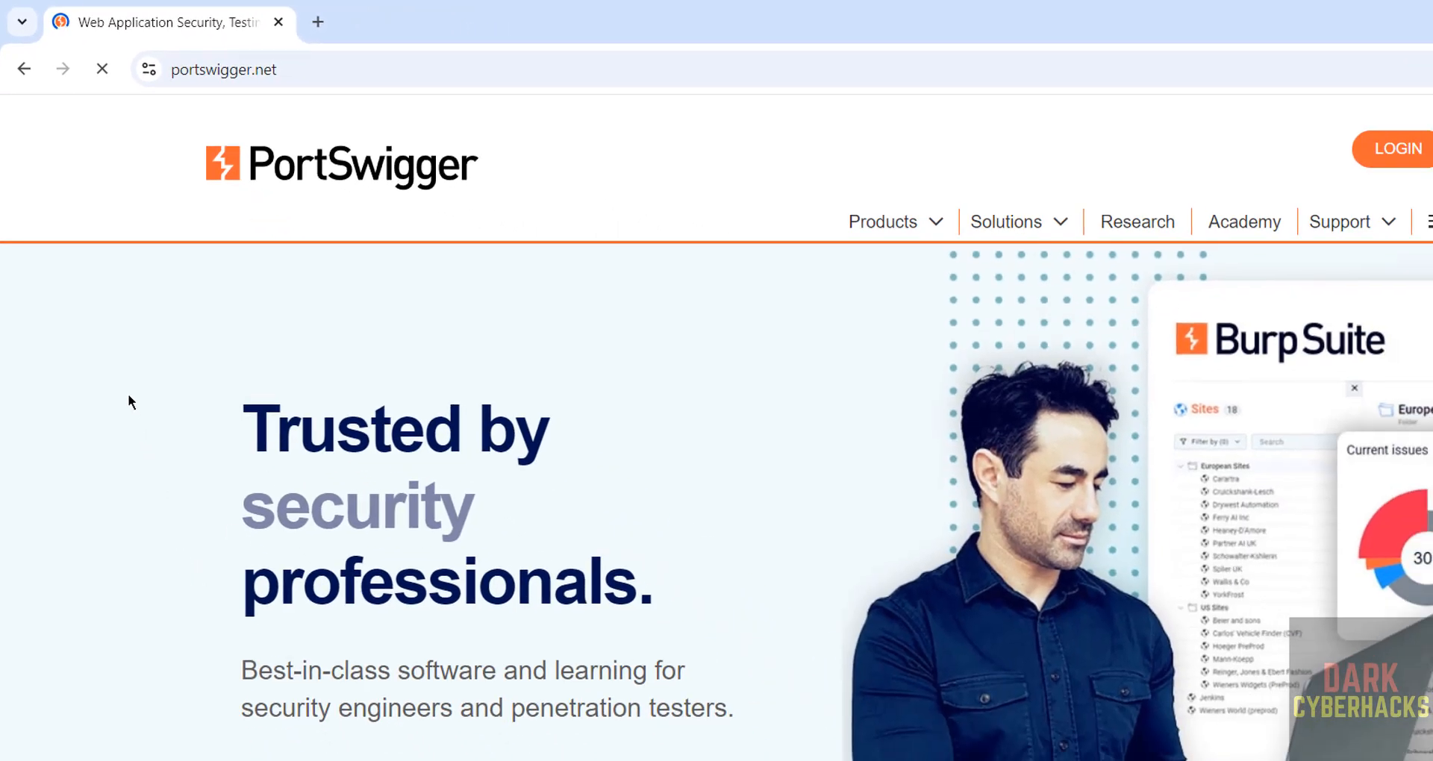
mouse_move(883, 221)
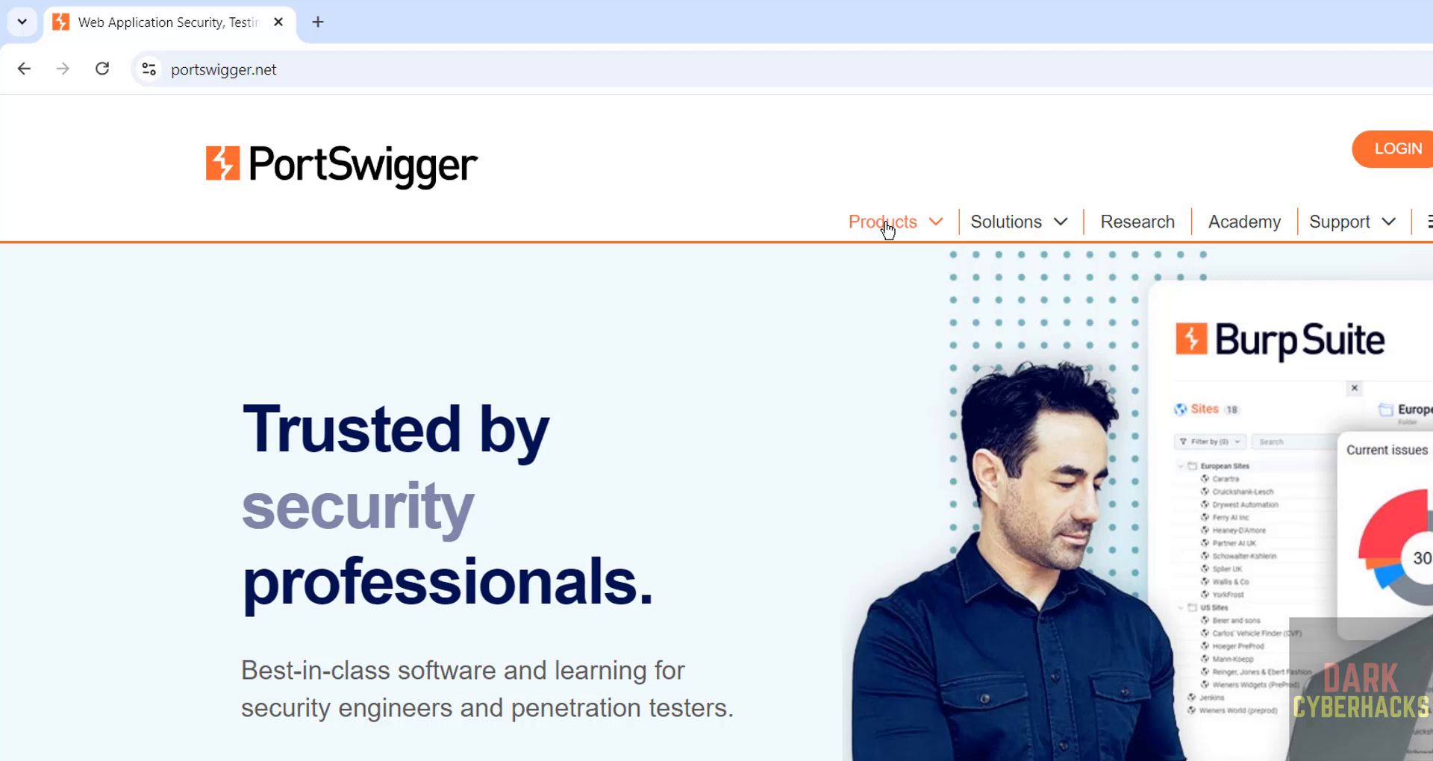
left_click(883, 221)
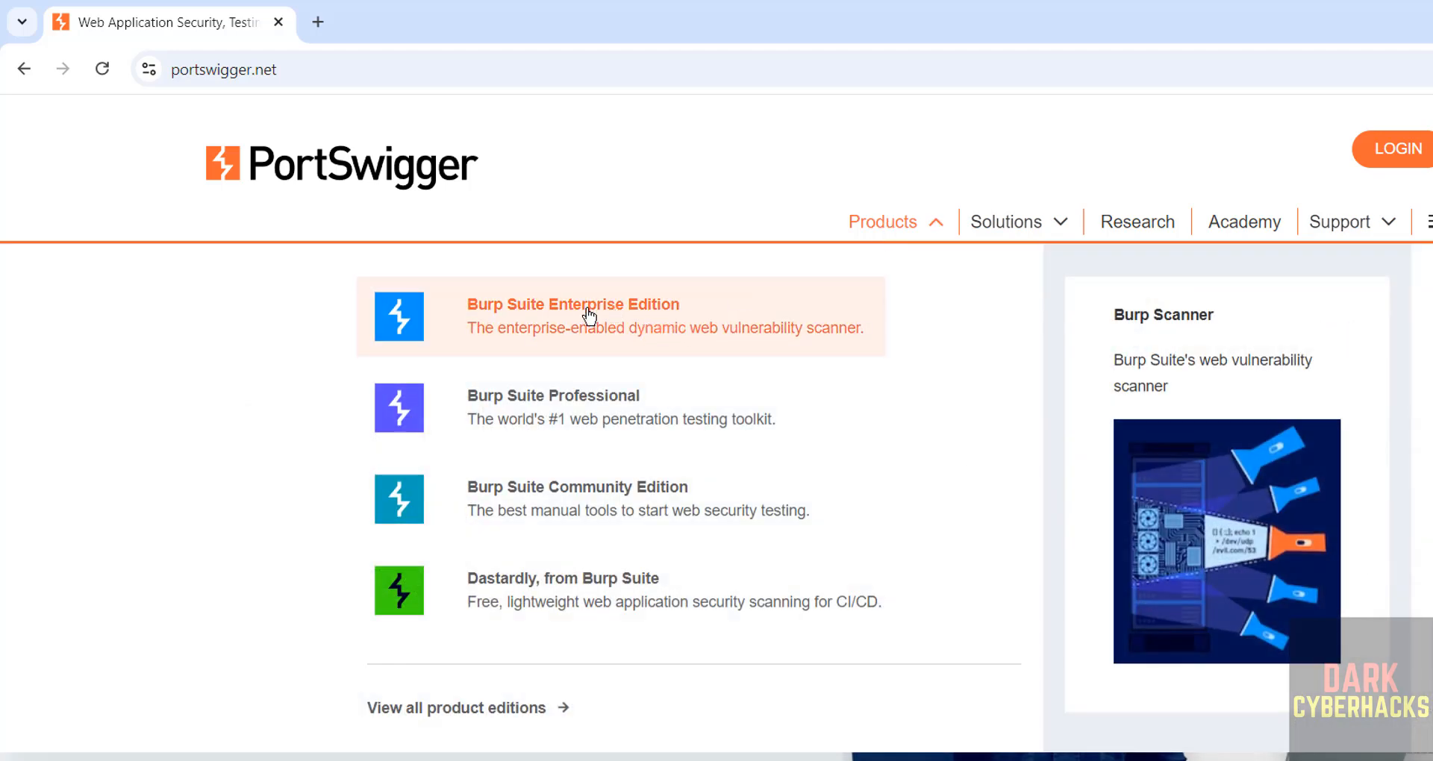
mouse_move(548, 408)
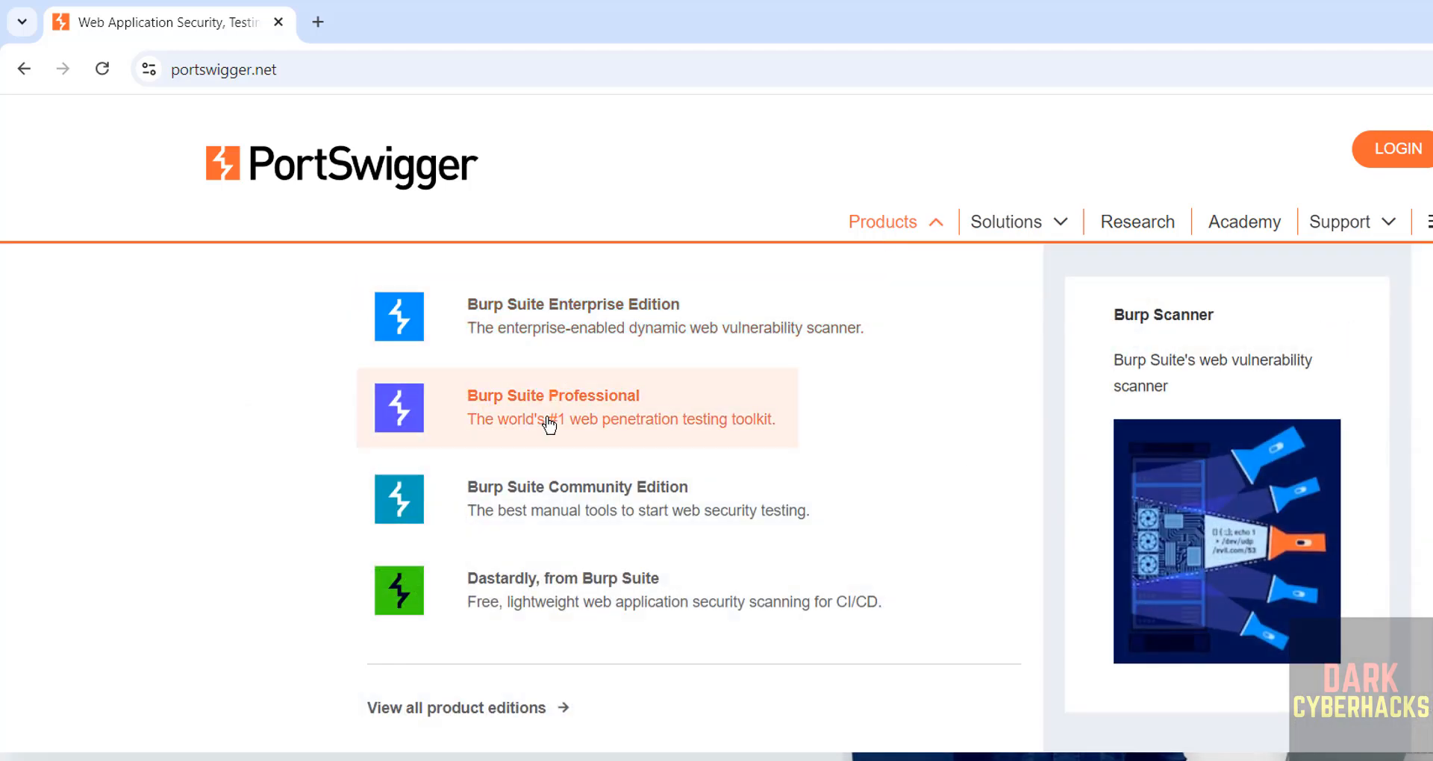
mouse_move(500, 611)
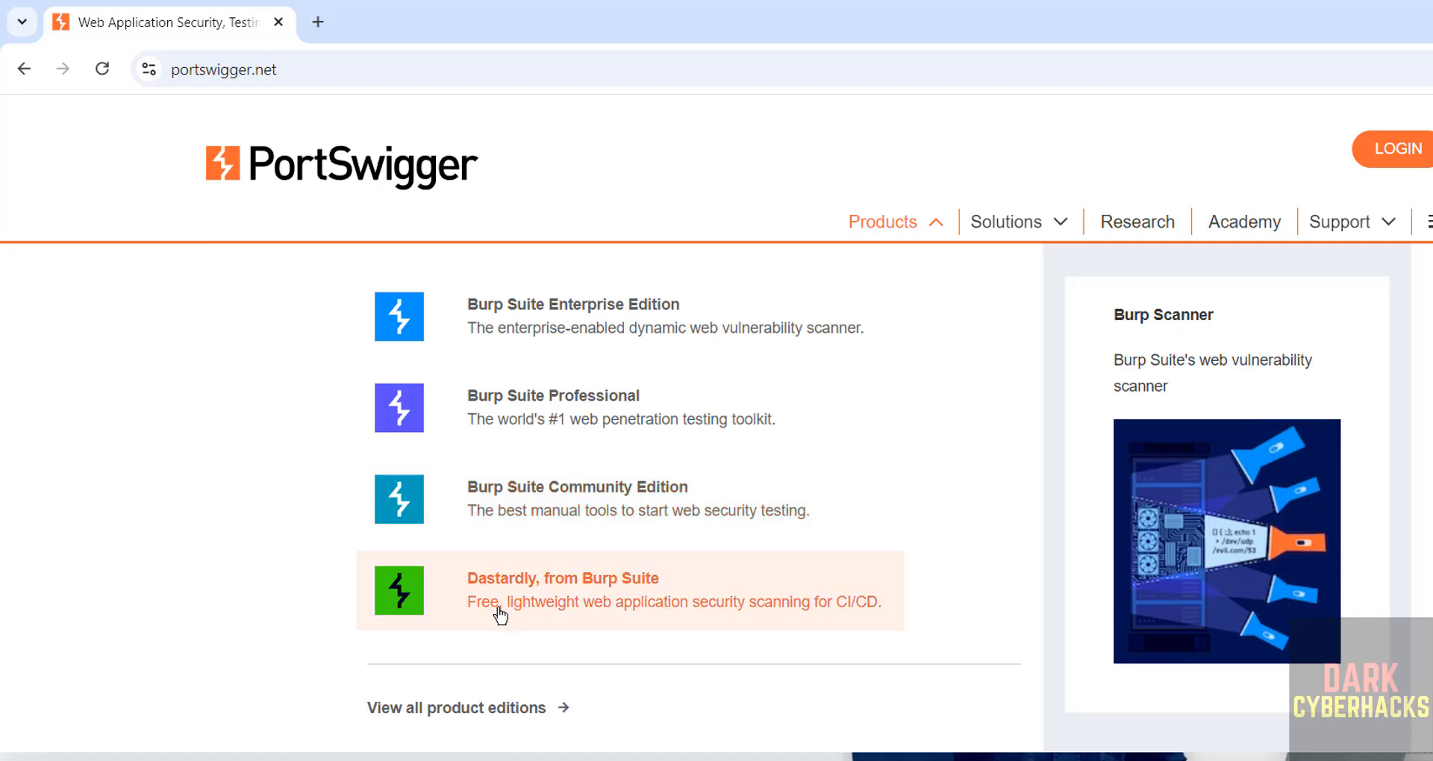
mouse_move(665, 590)
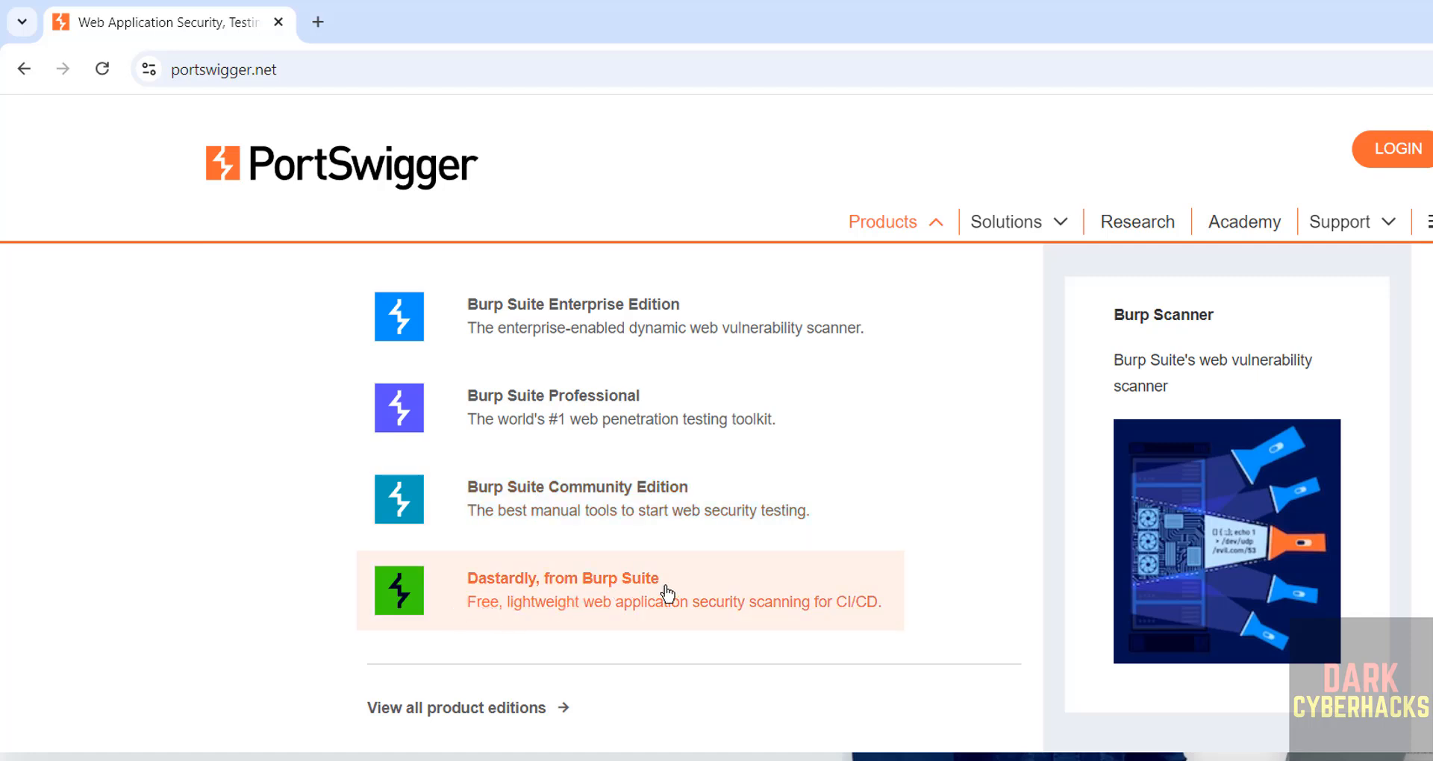
mouse_move(508, 428)
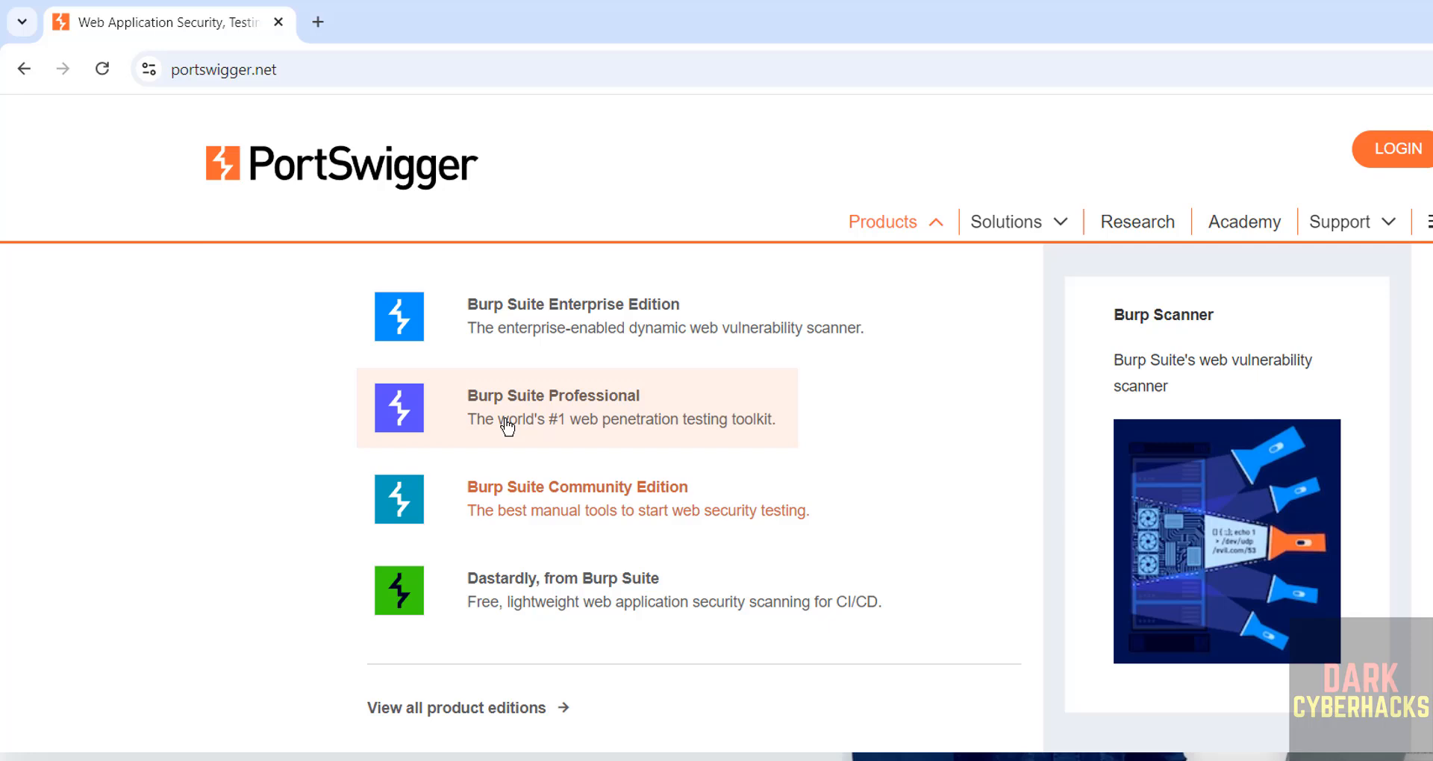
mouse_move(548, 497)
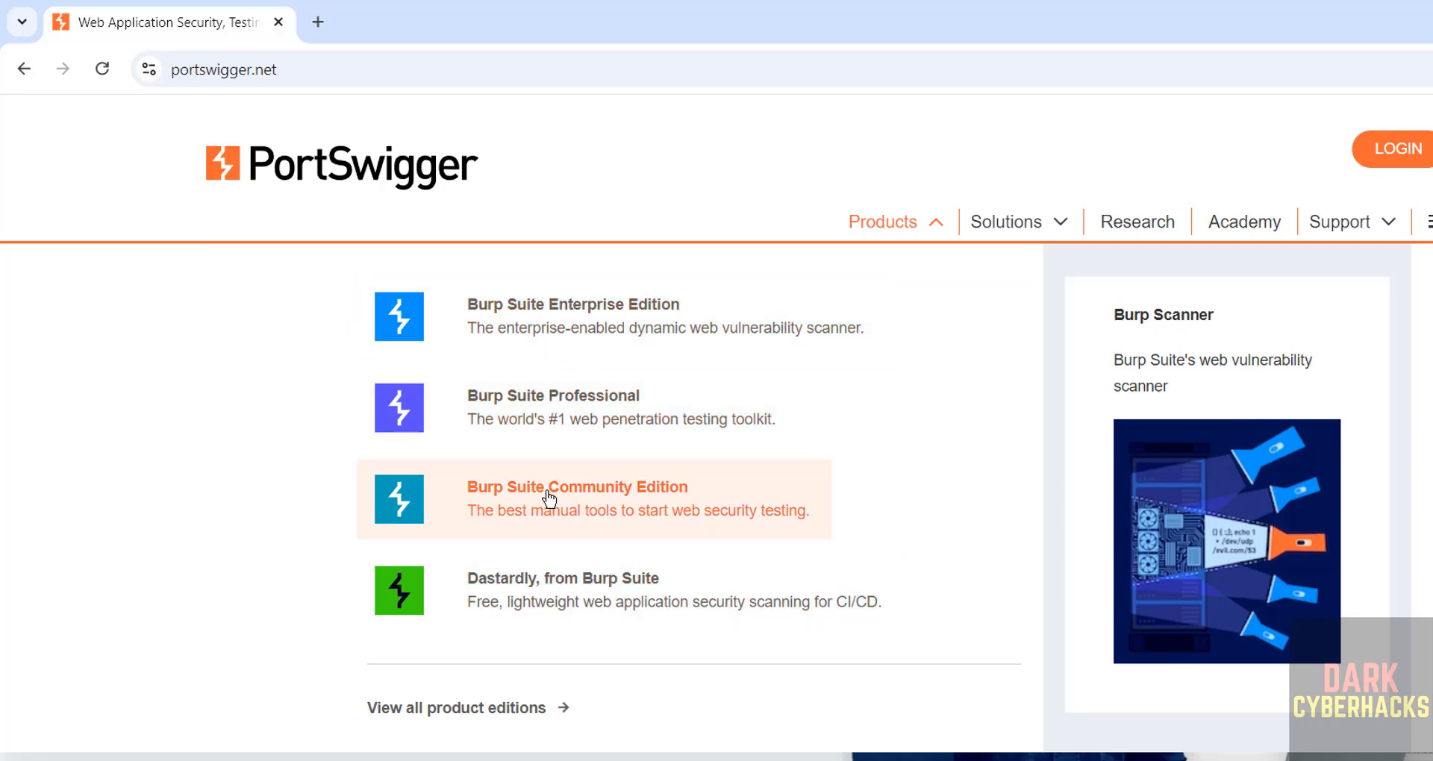
mouse_move(555, 498)
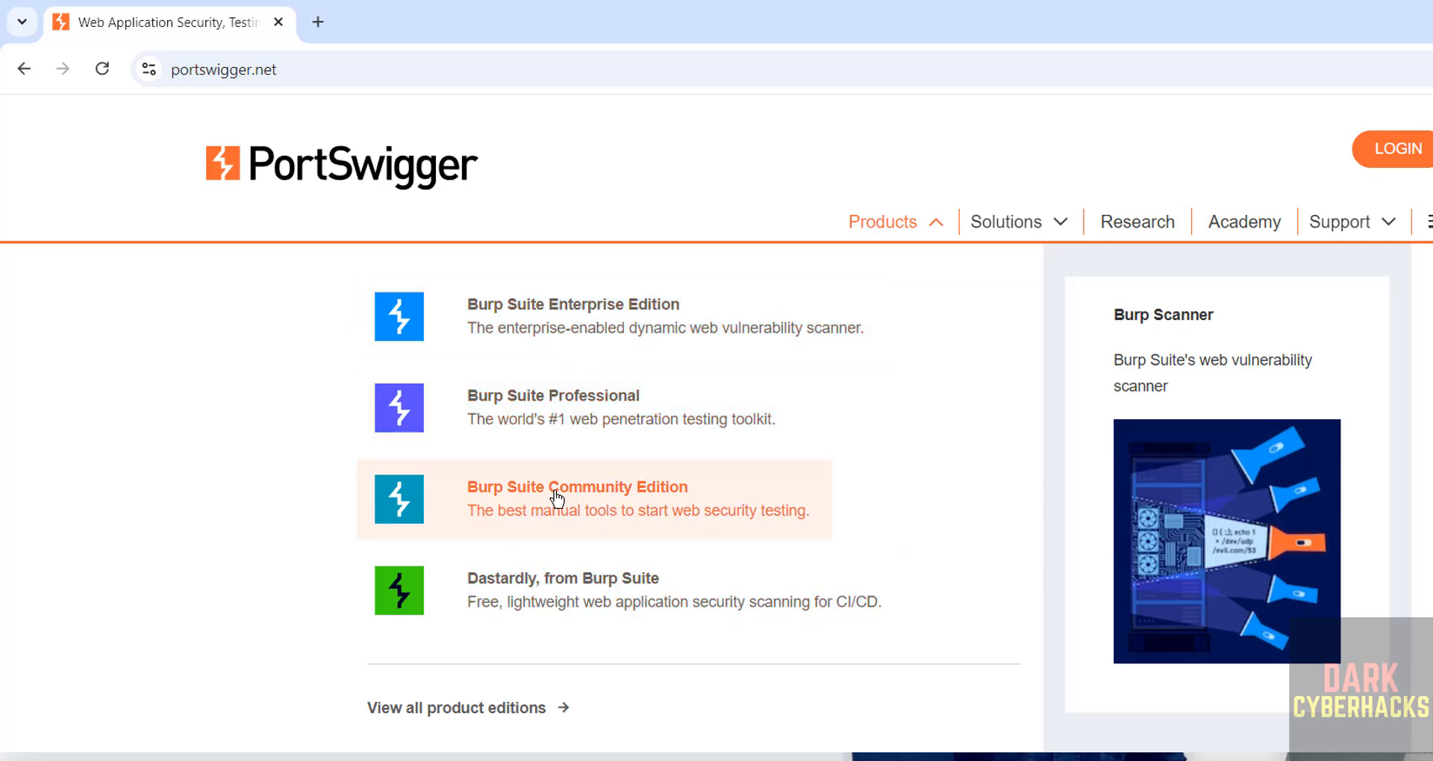
Download the Burp Suite Community Edition 2024.11.2 installer for Windows (x64).
left_click(577, 485)
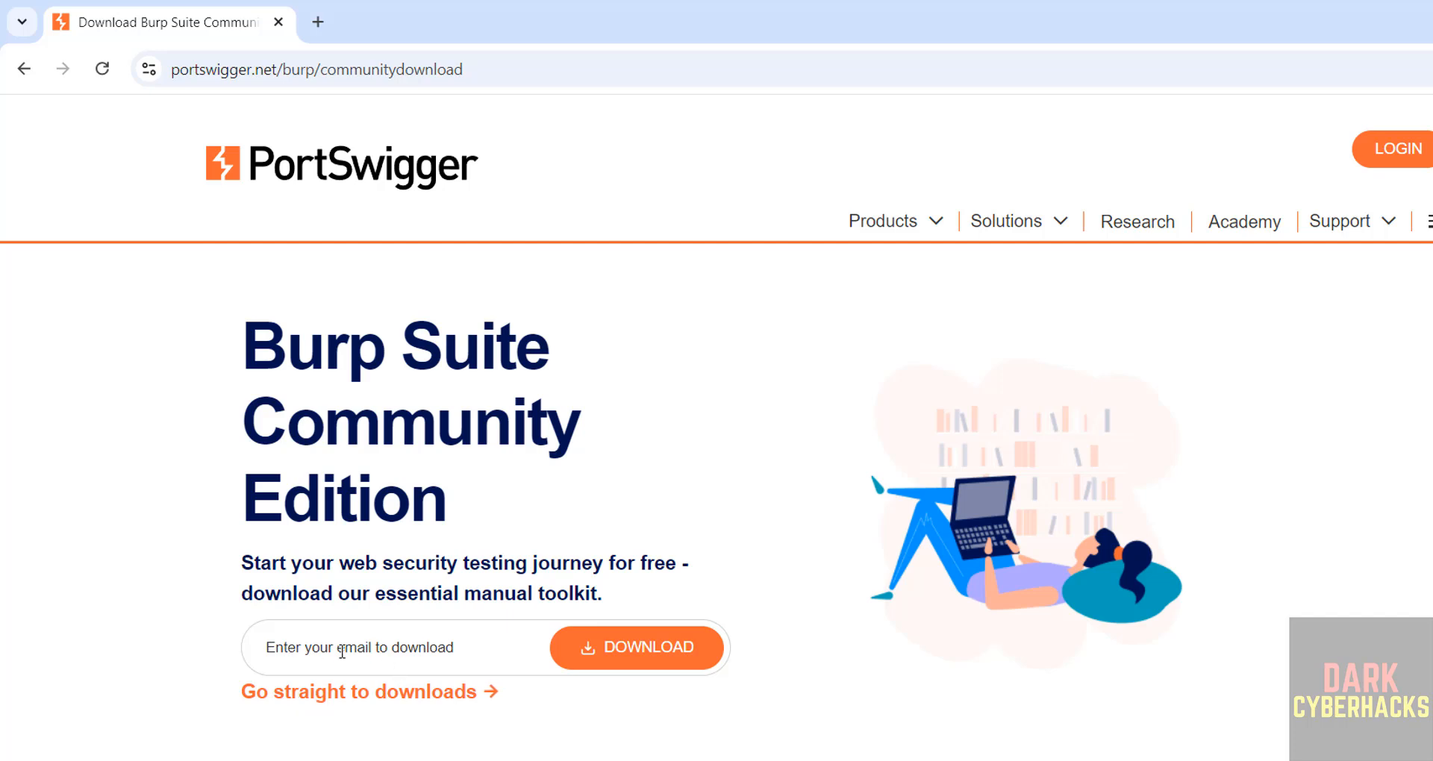
mouse_move(325, 720)
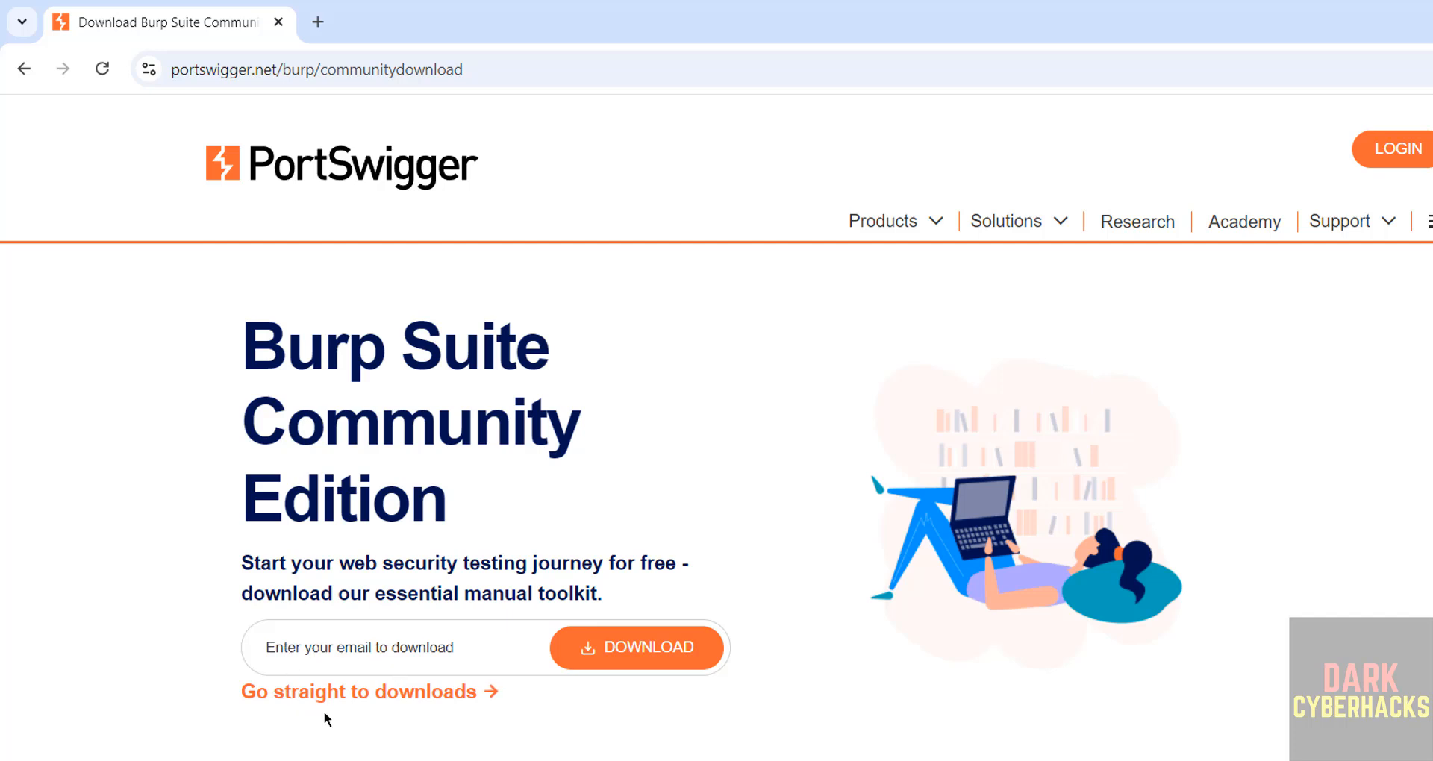
mouse_move(304, 704)
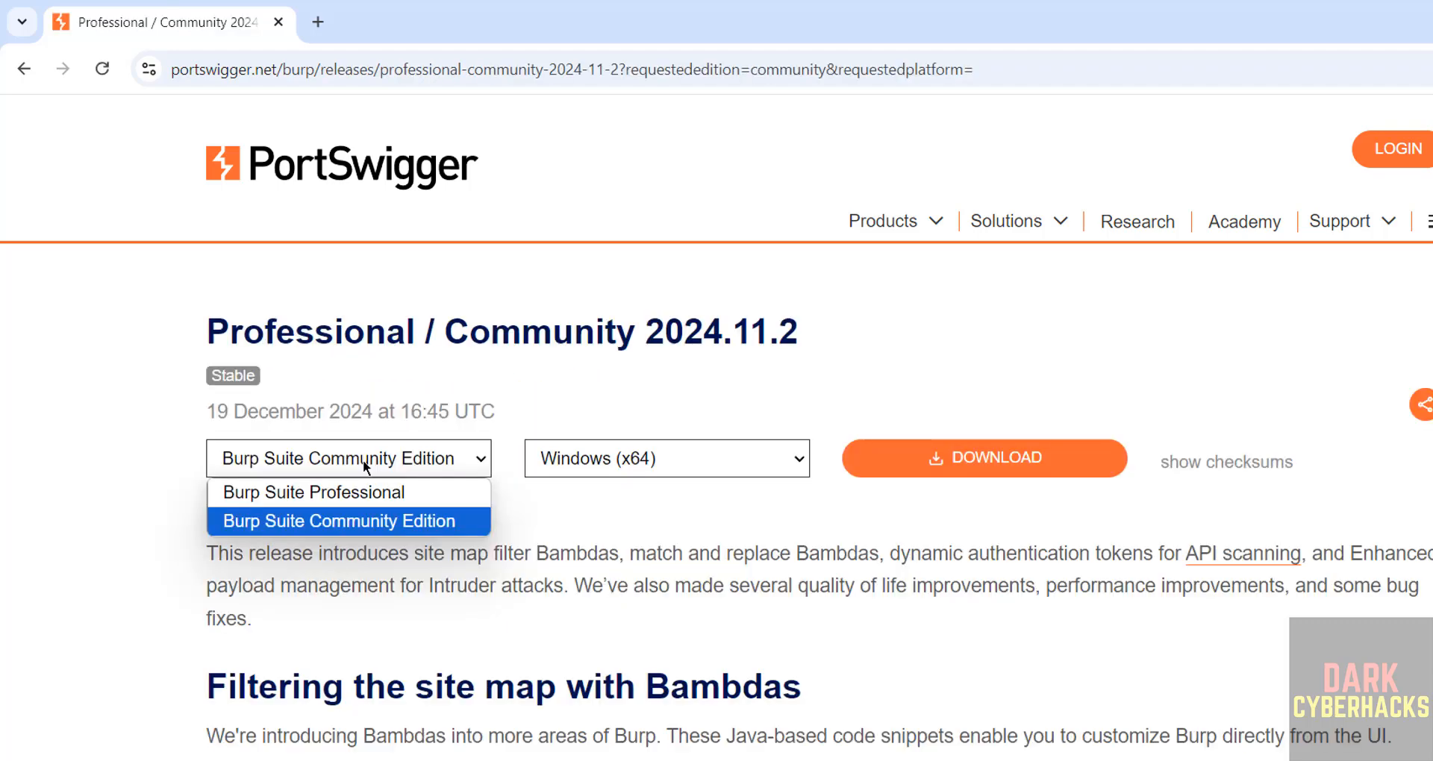
mouse_move(313, 492)
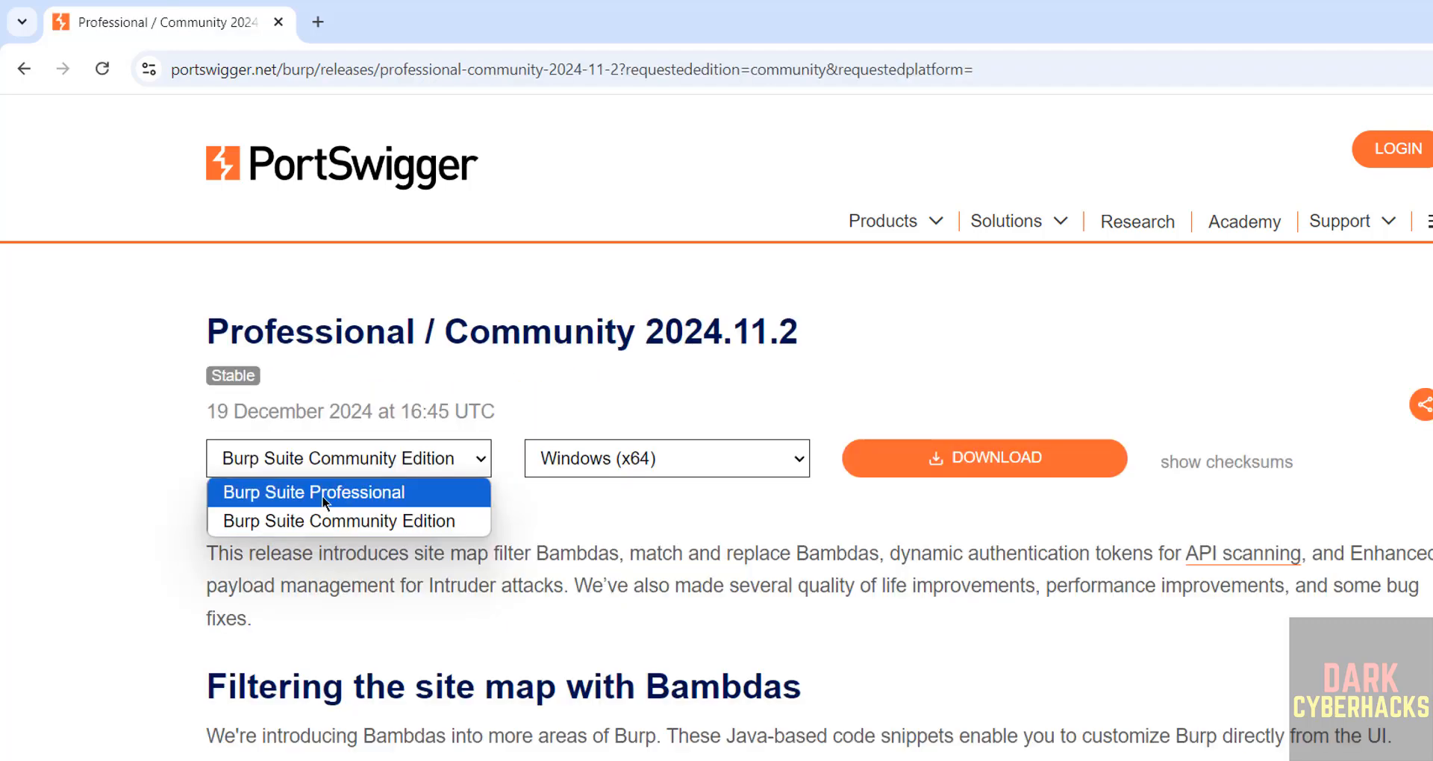
left_click(338, 520)
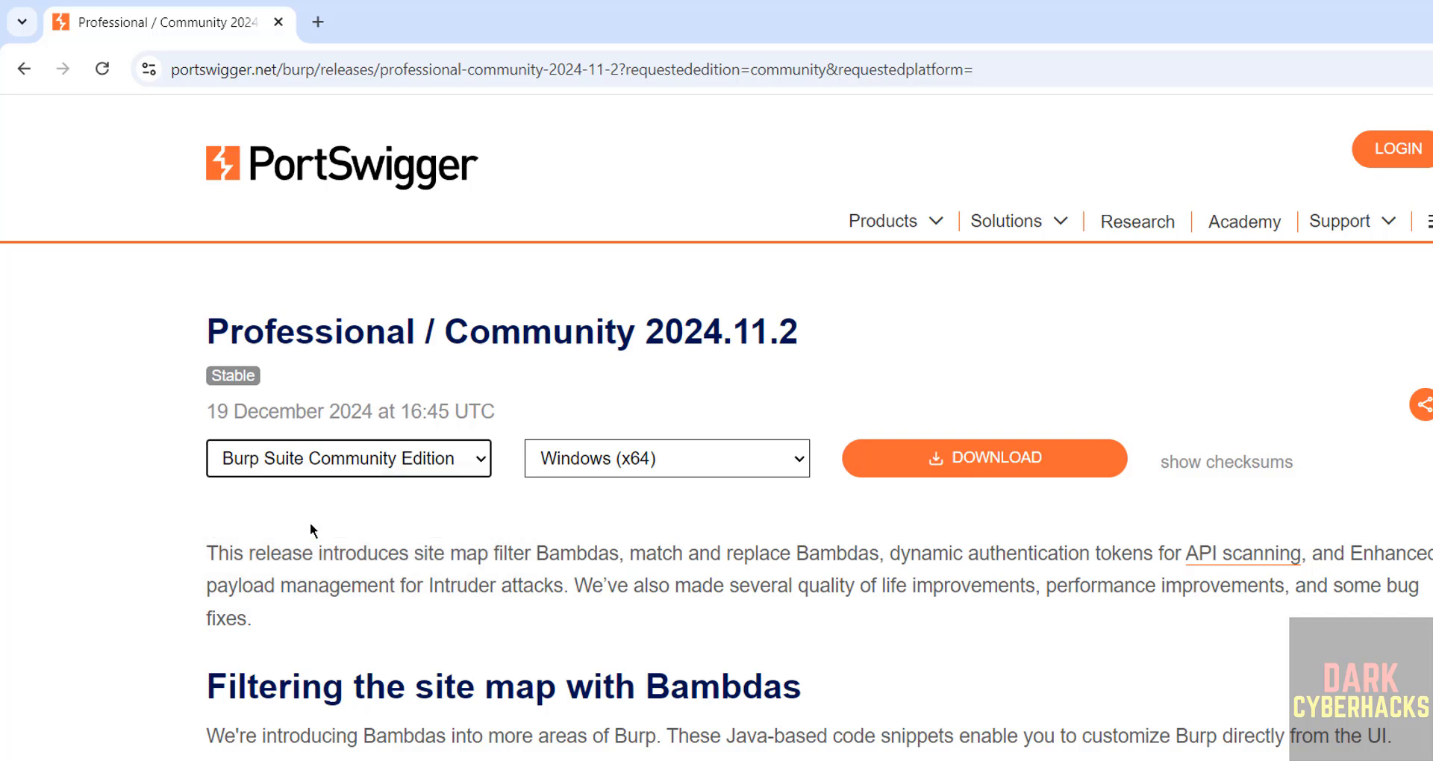
mouse_move(491, 330)
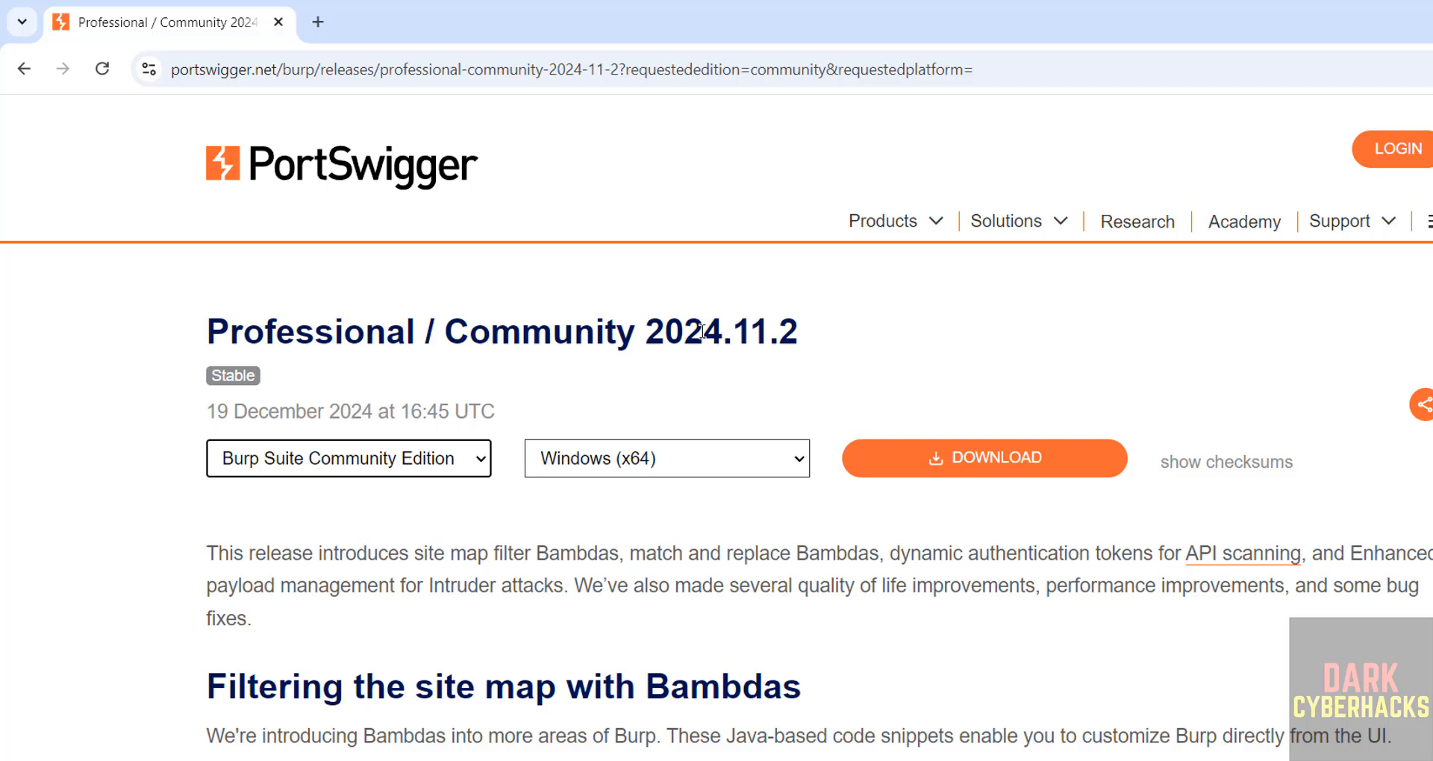
left_click(665, 458)
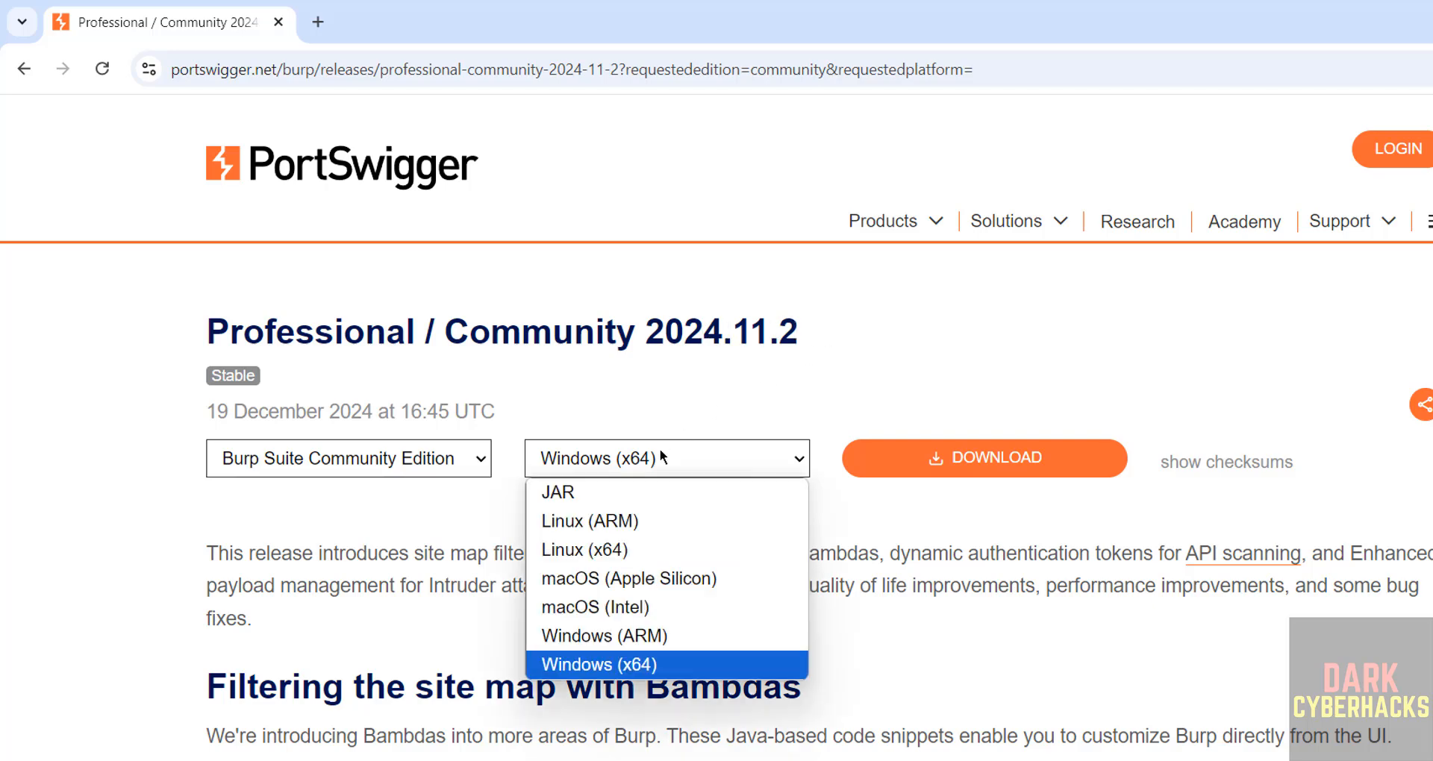
mouse_move(635, 665)
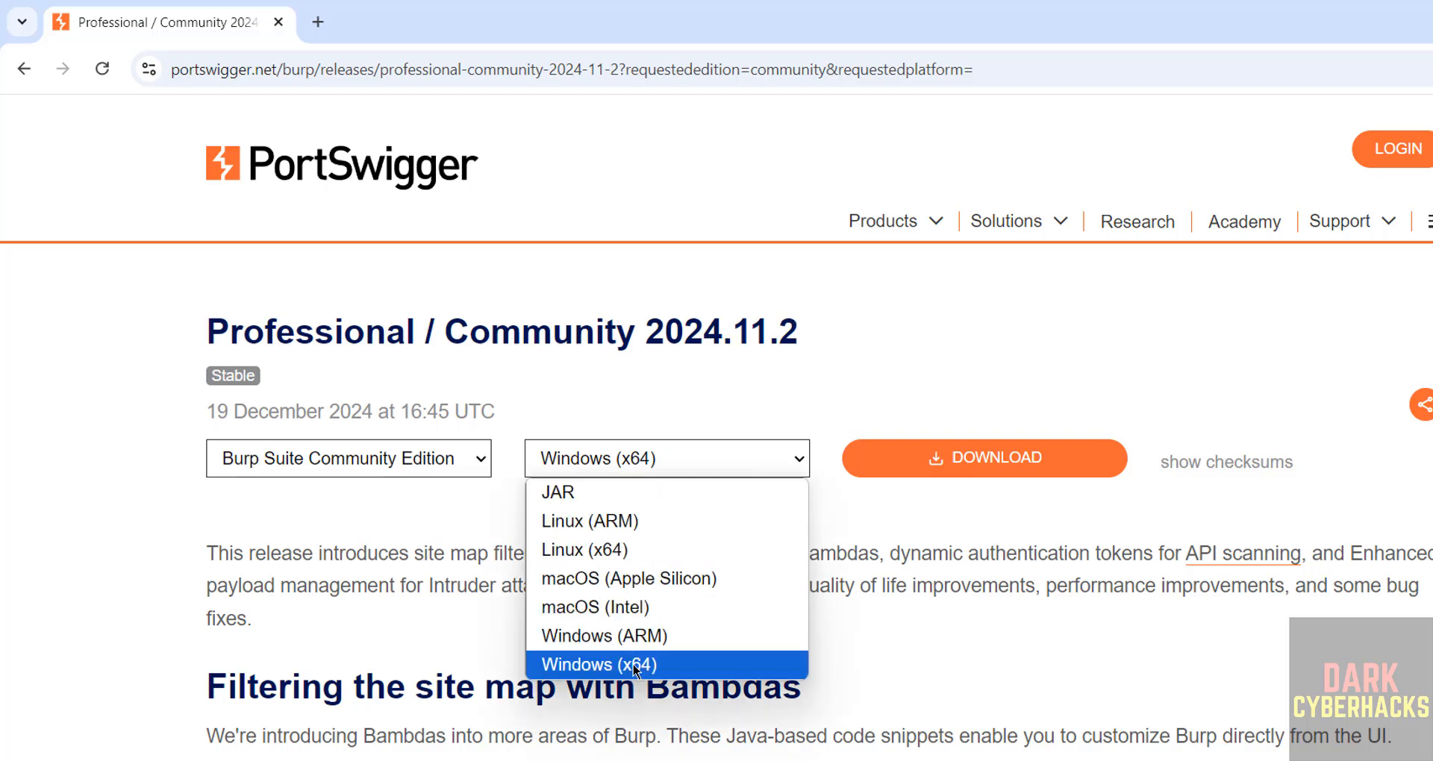
left_click(597, 664)
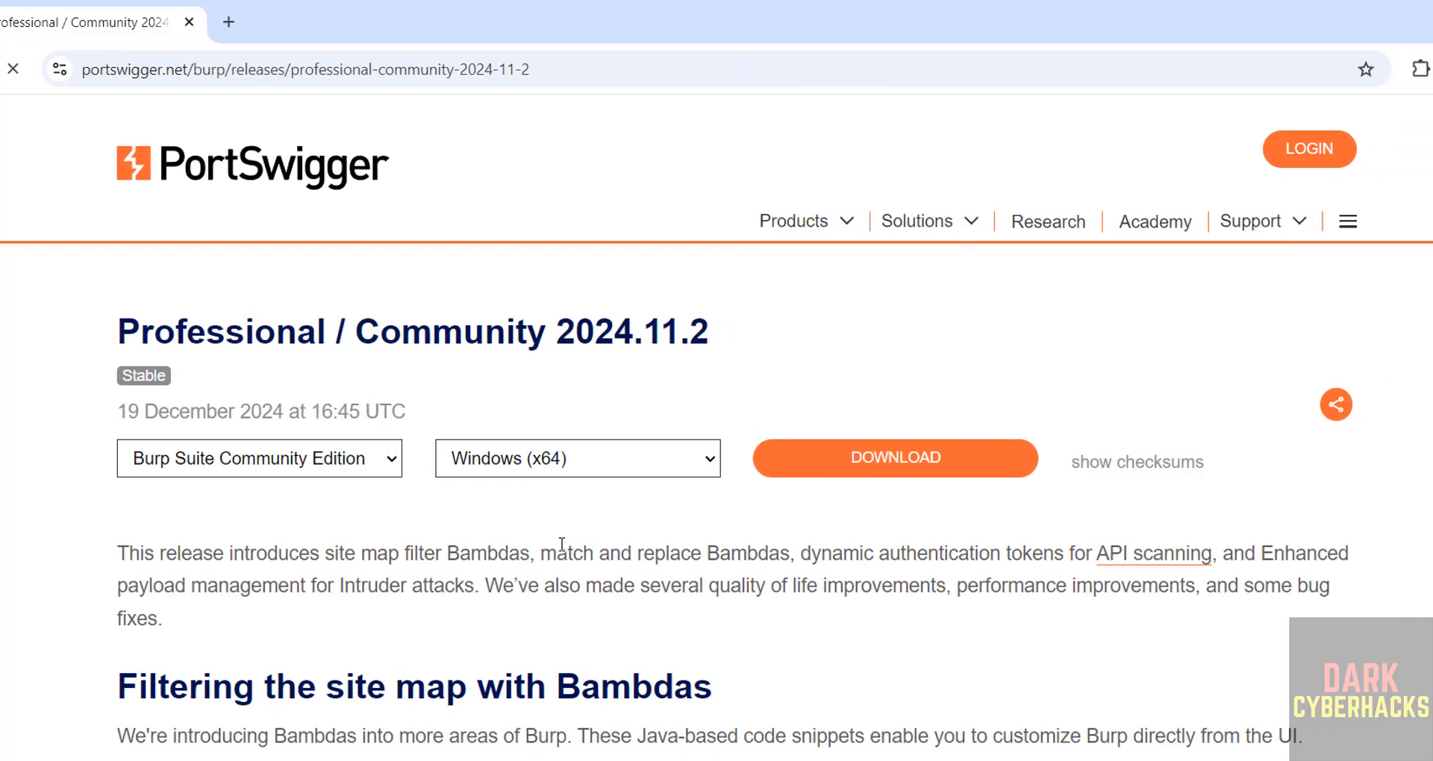
left_click(894, 457)
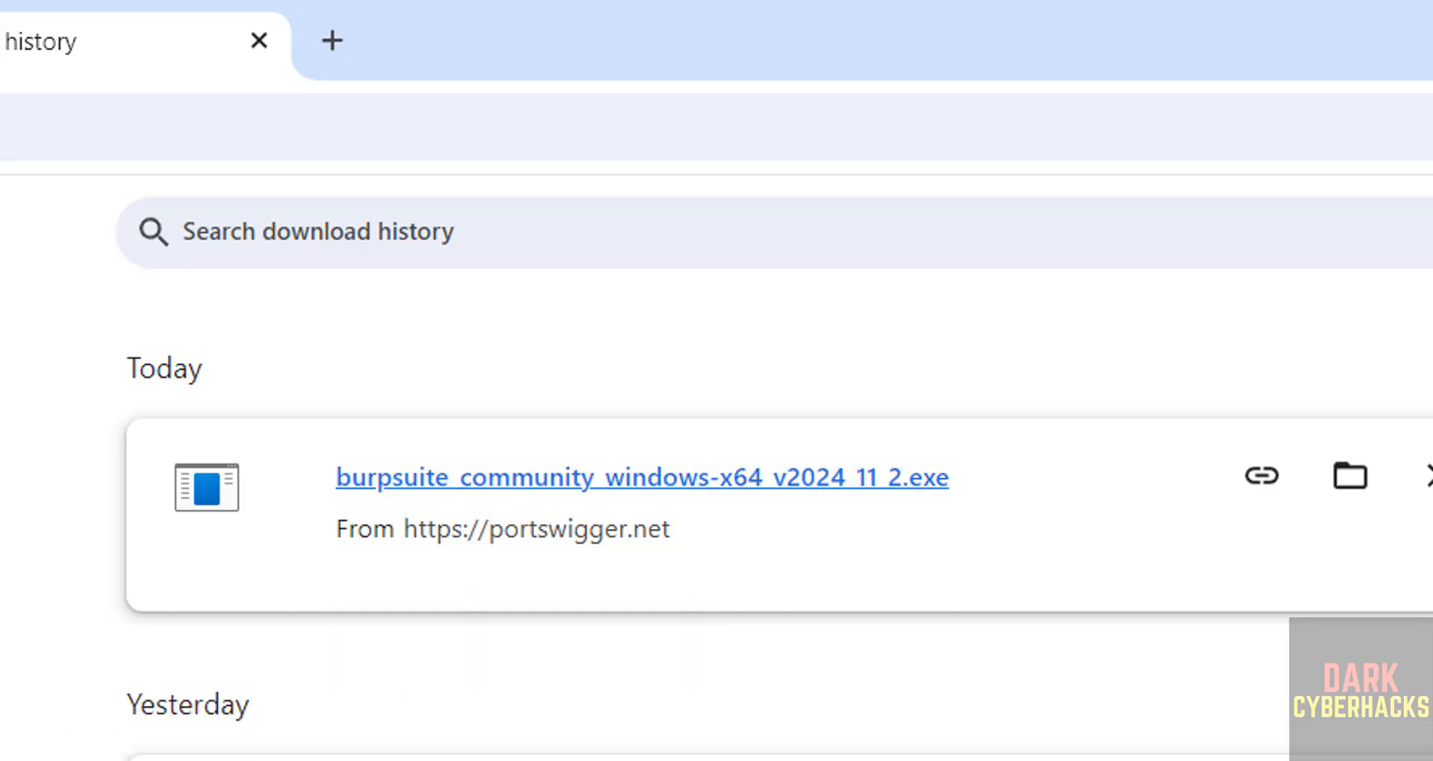
mouse_move(671, 483)
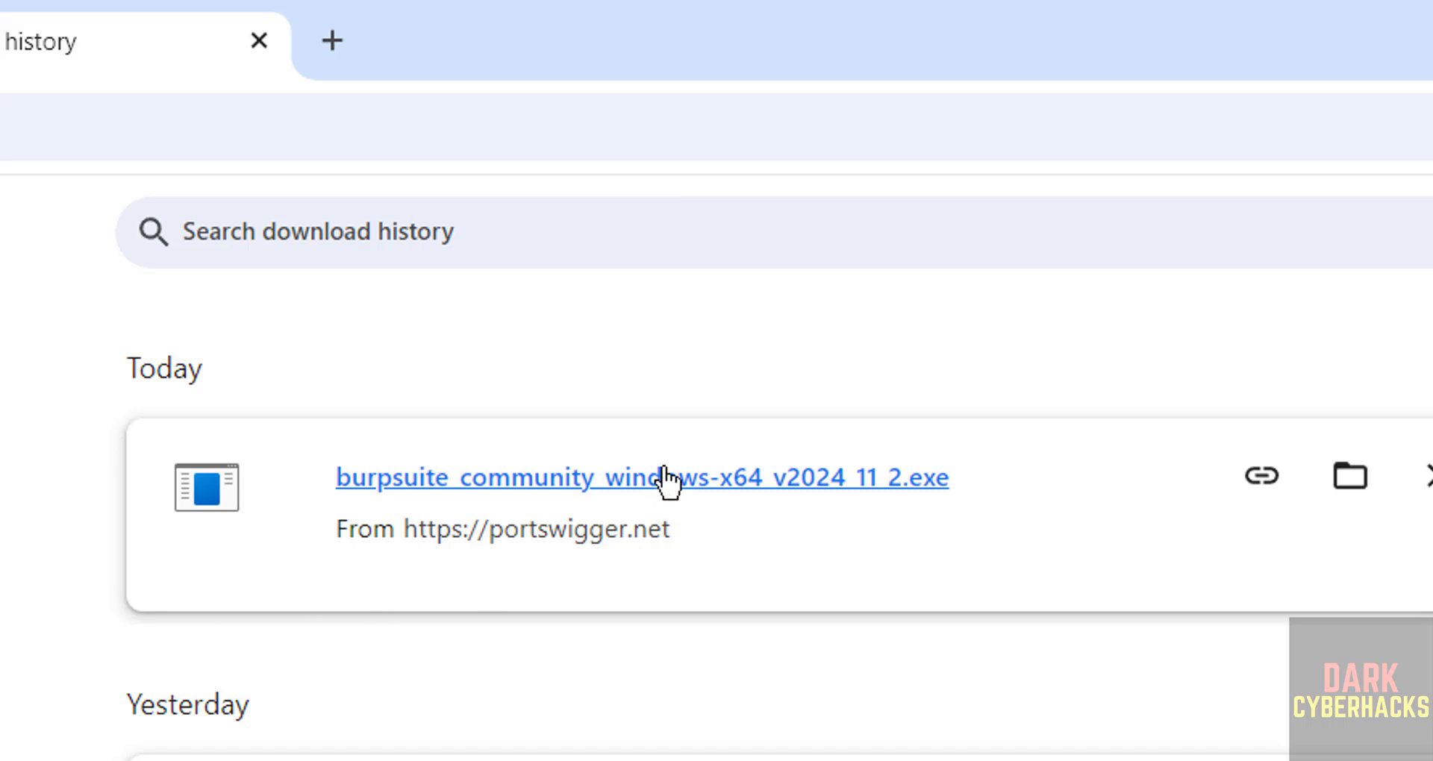
mouse_move(699, 508)
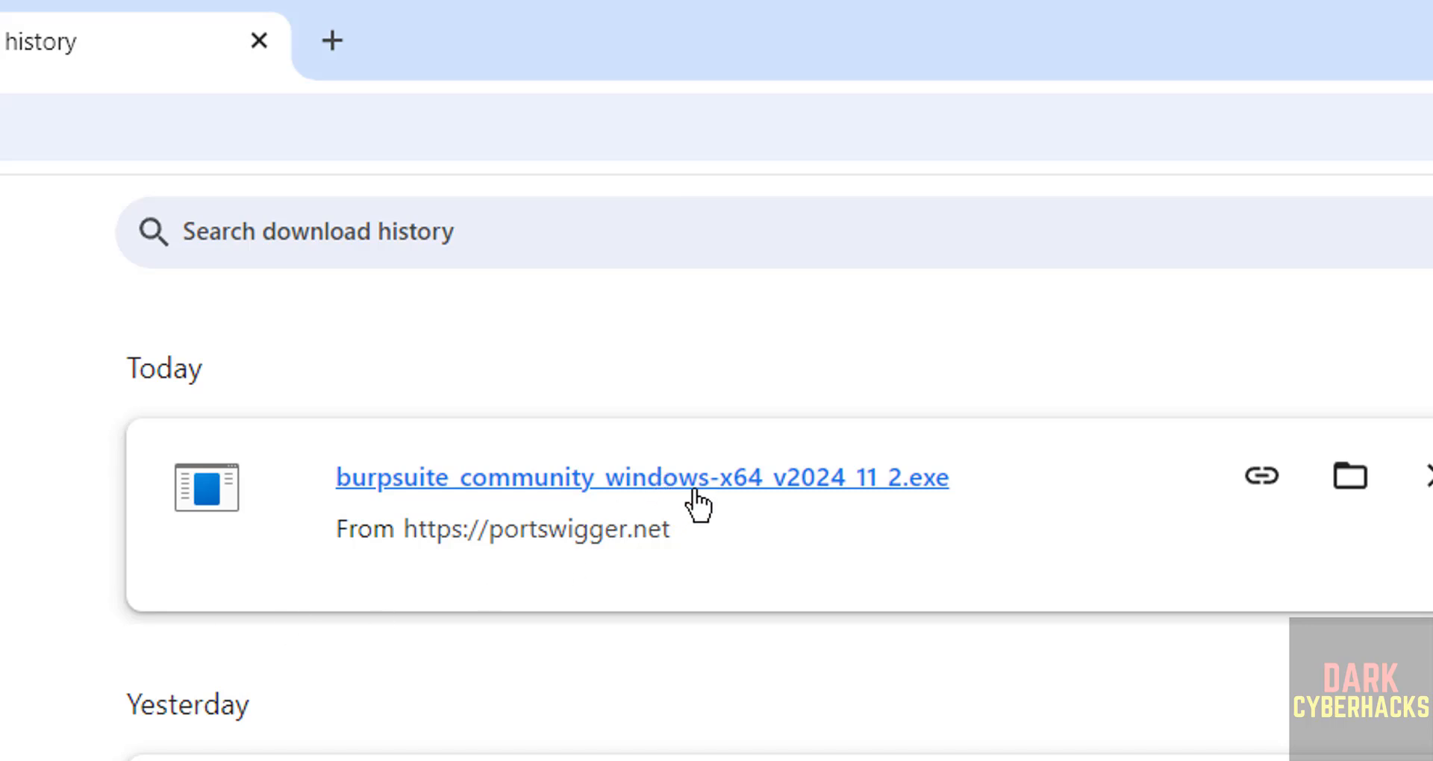
Find the burpsuite_community .exe in Chrome's download history and run it.
scroll("down", 3)
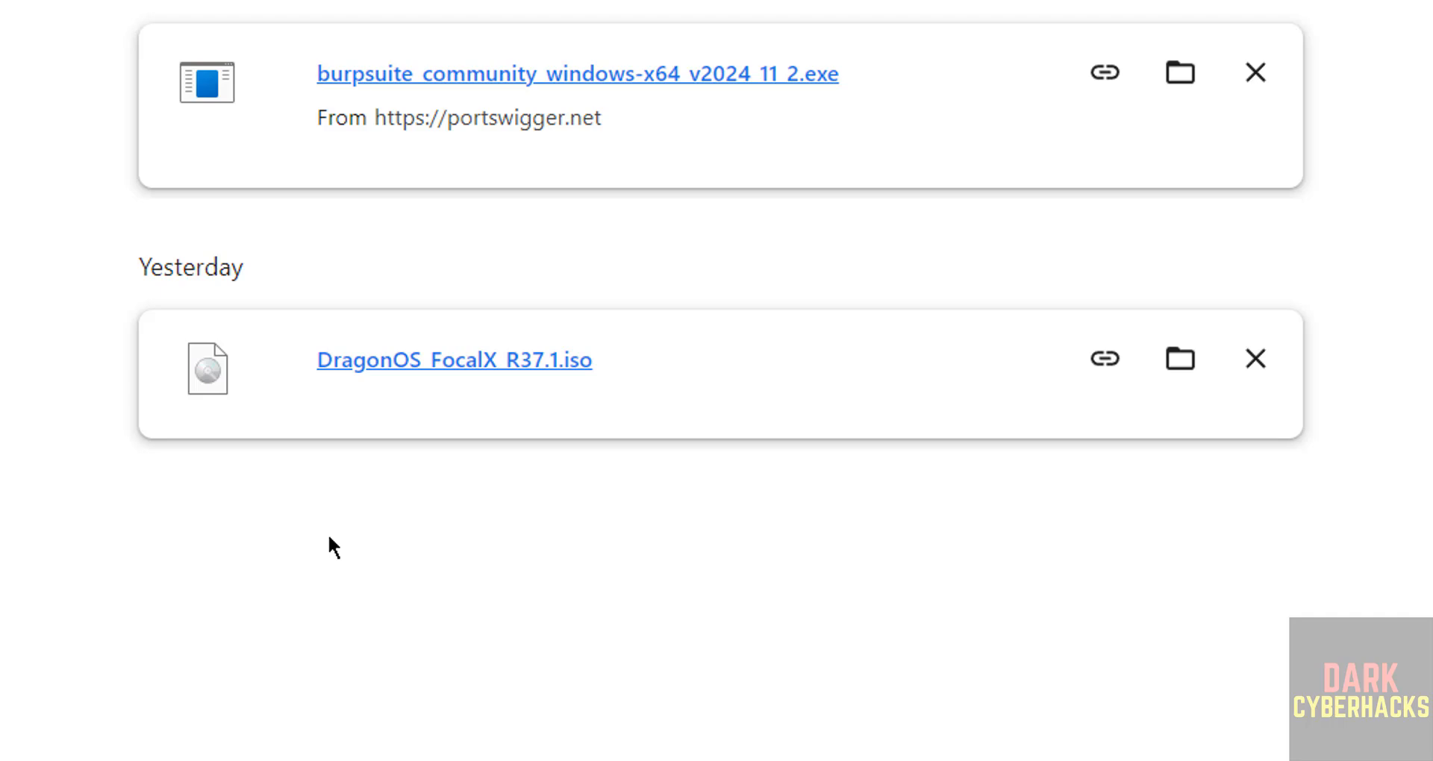
left_click(577, 74)
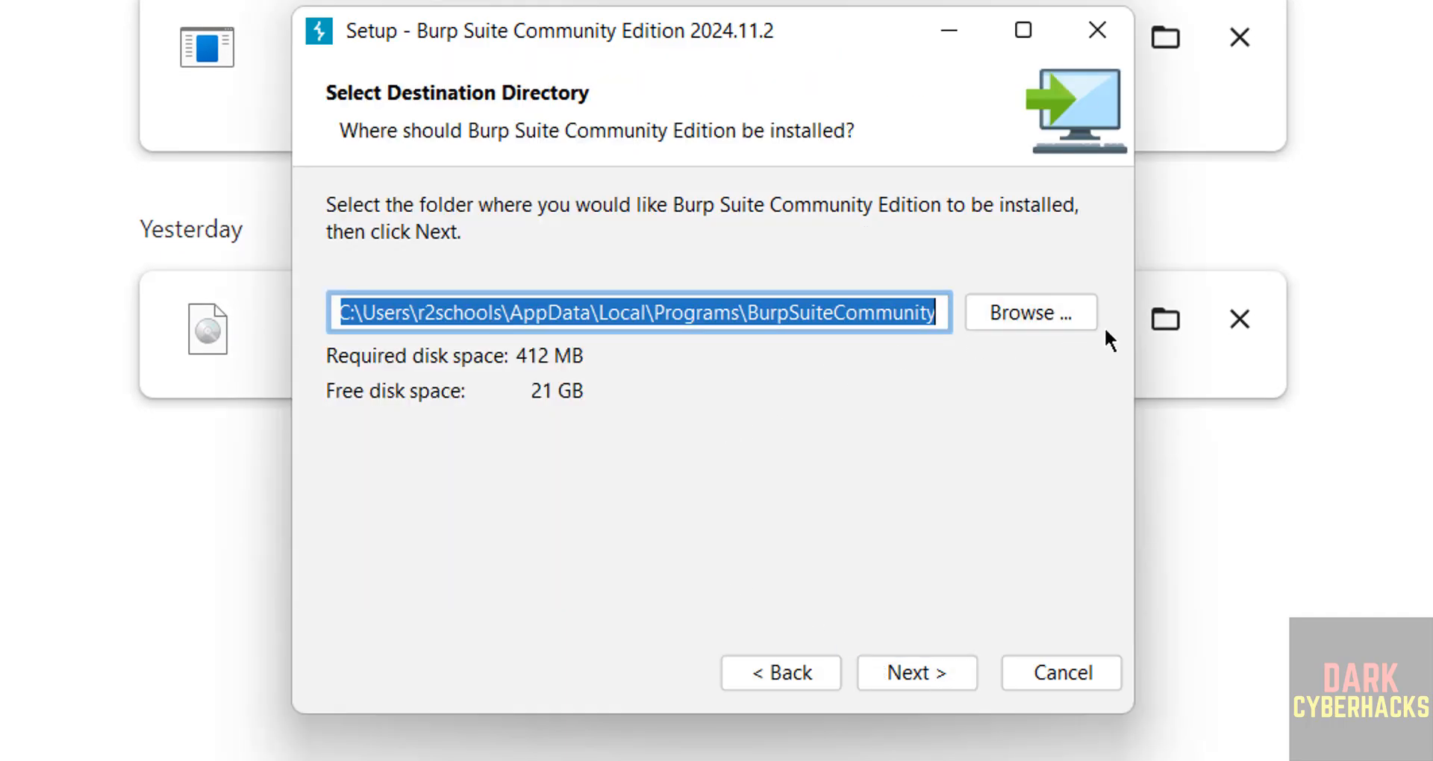
mouse_move(1017, 325)
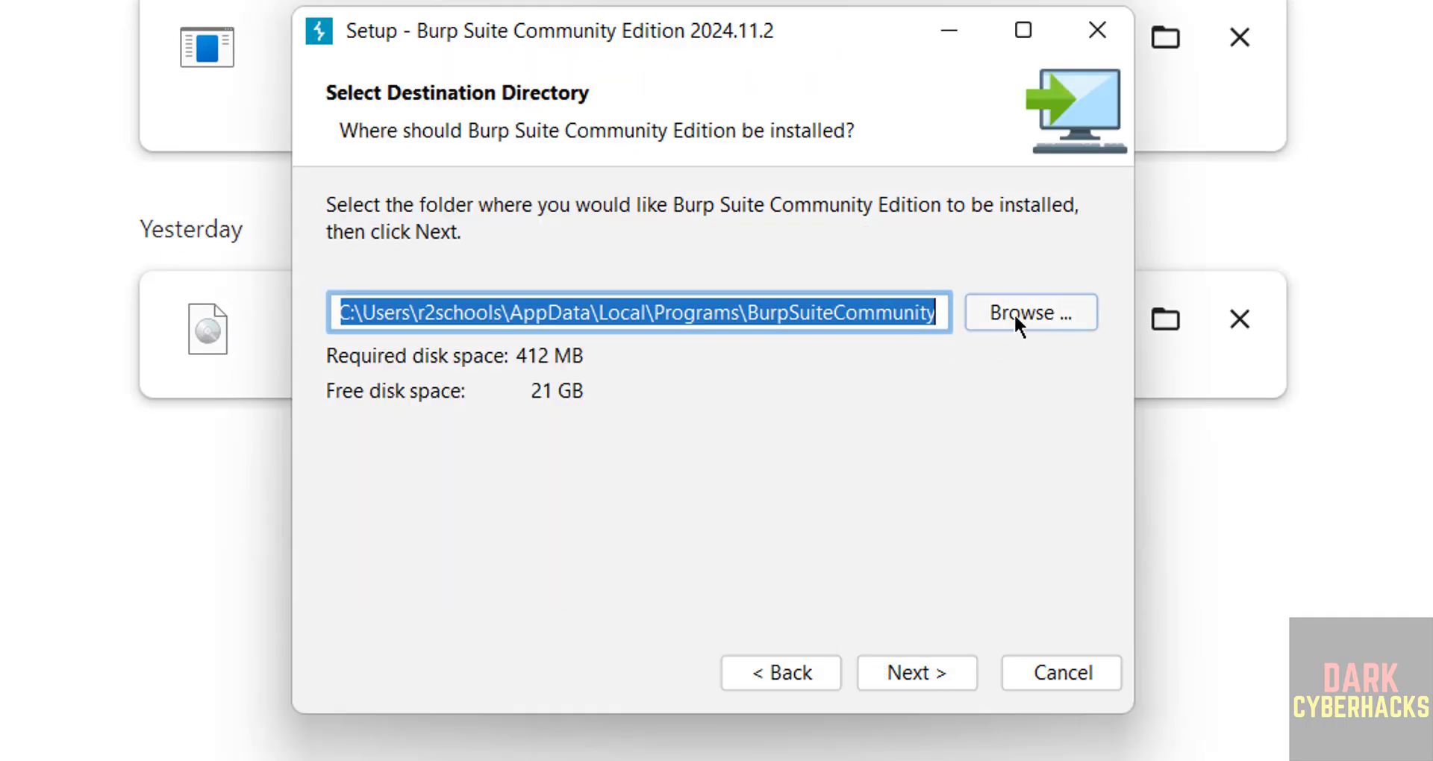
Install to the default folder with 'Create a Start Menu folder' kept enabled.
left_click(916, 672)
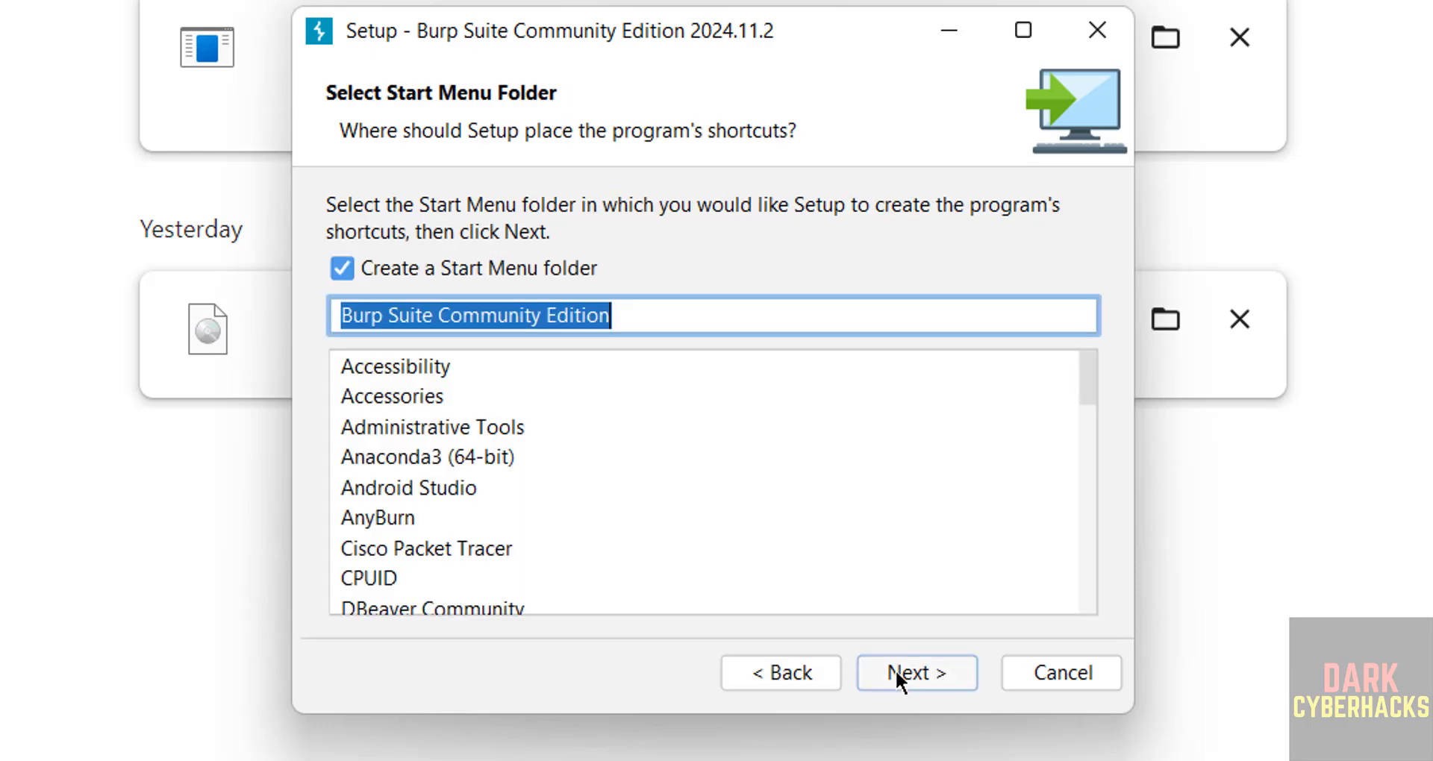
mouse_move(729, 322)
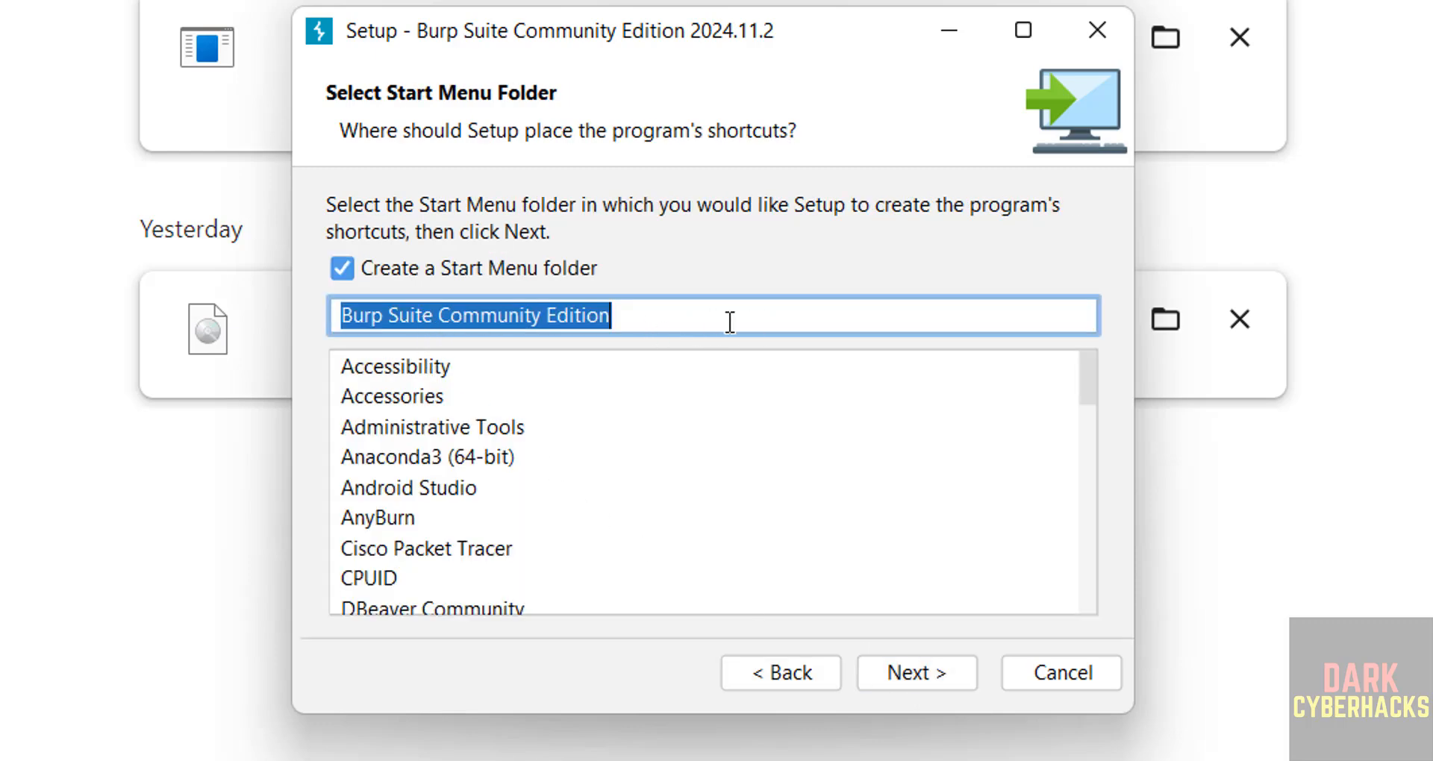
left_click(341, 268)
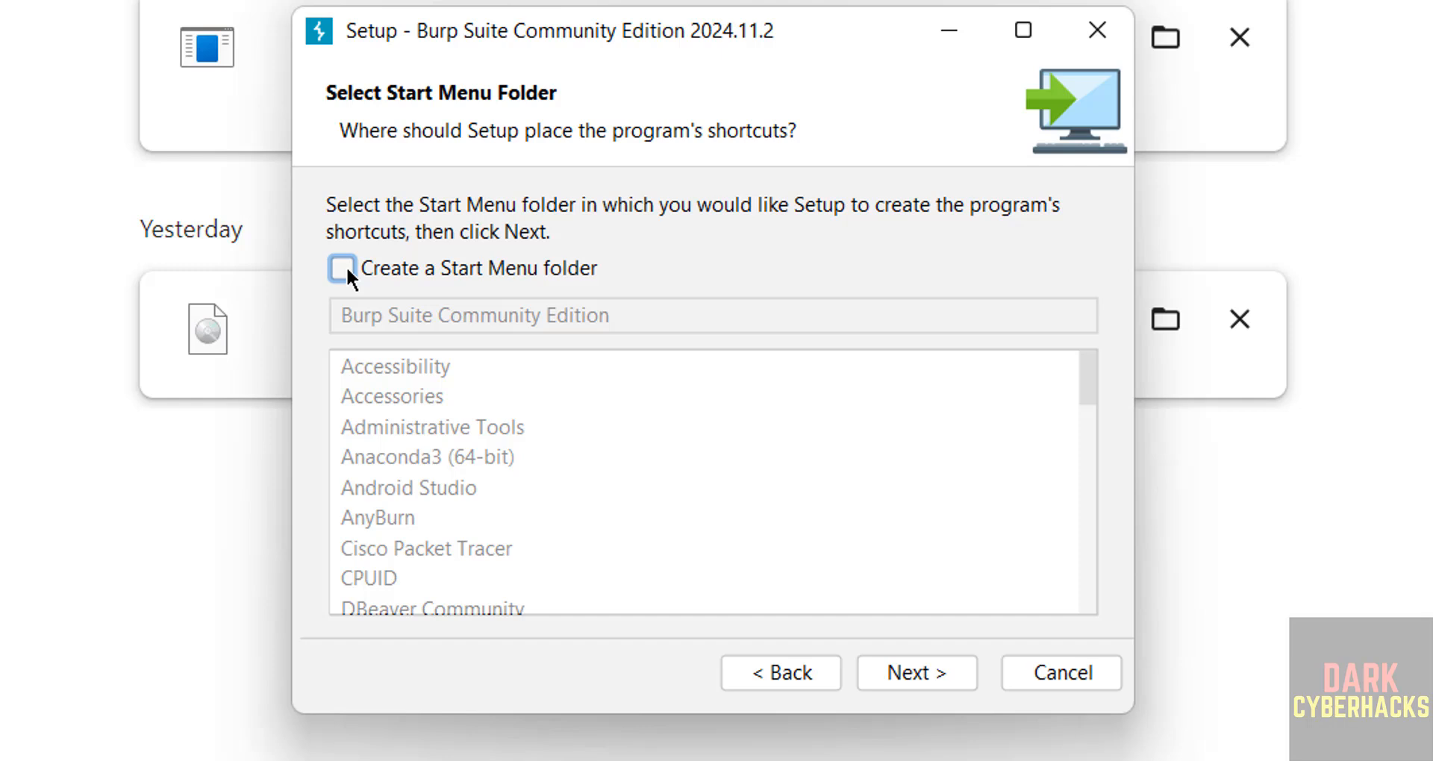
left_click(341, 268)
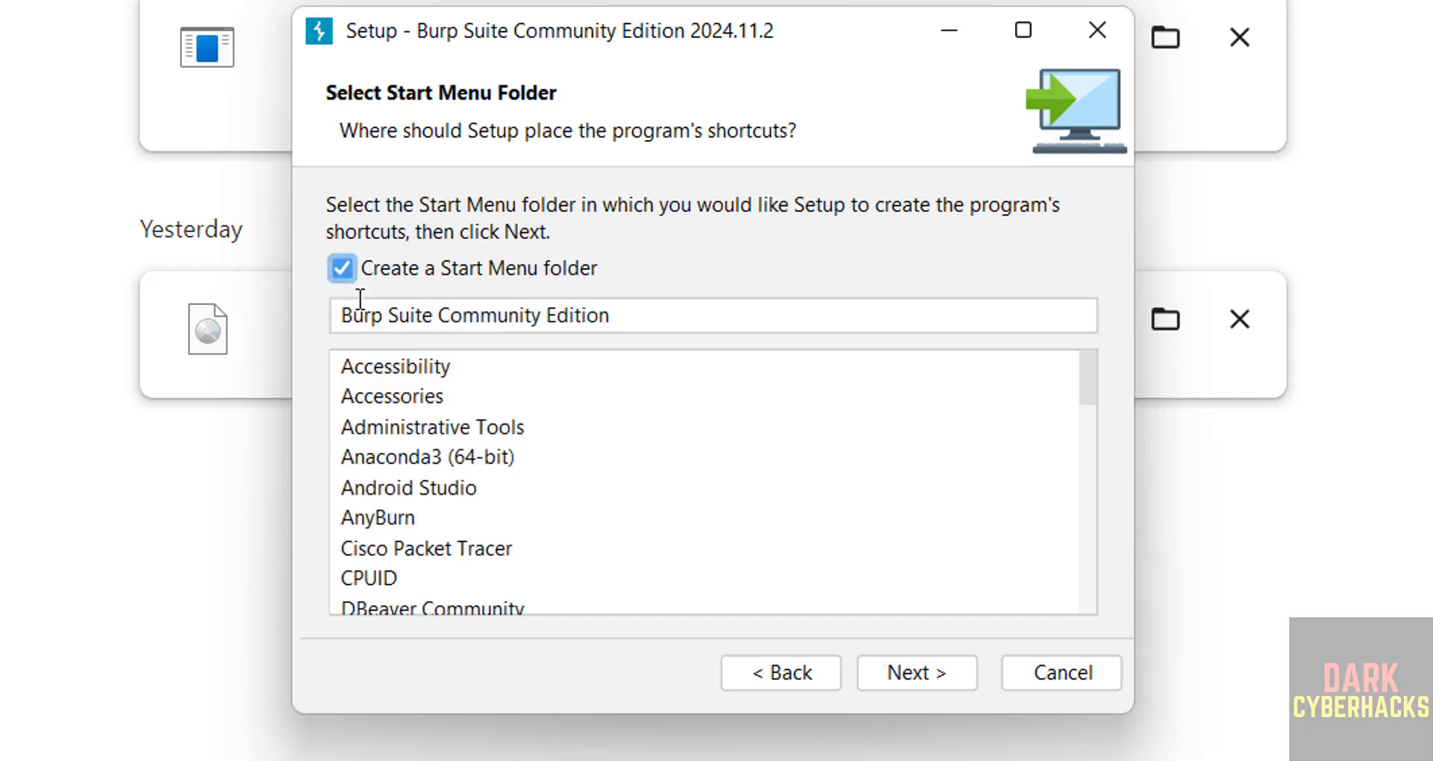
left_click(915, 673)
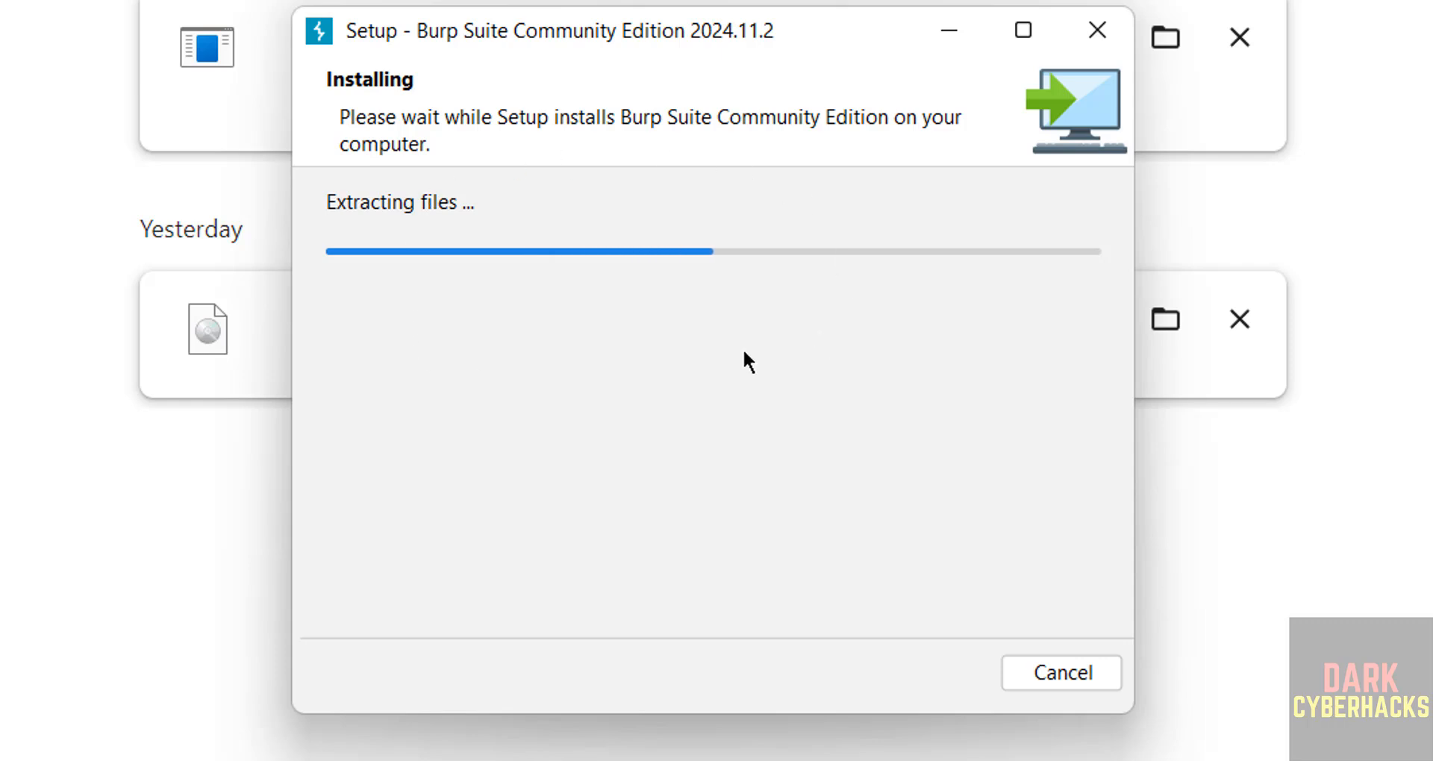
mouse_move(791, 355)
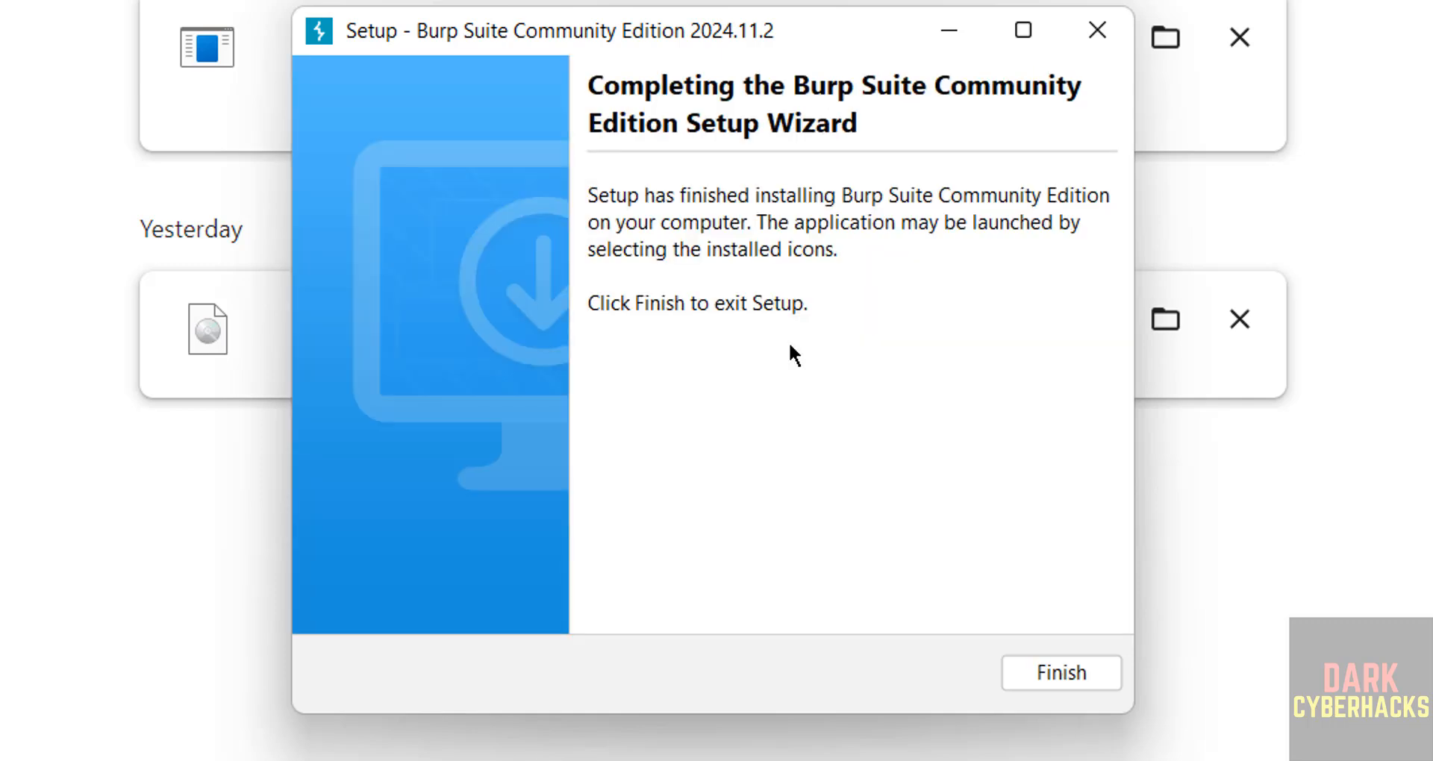
Exit Setup and show All apps, where Burp Suite Community Edition is marked new.
left_click(1059, 673)
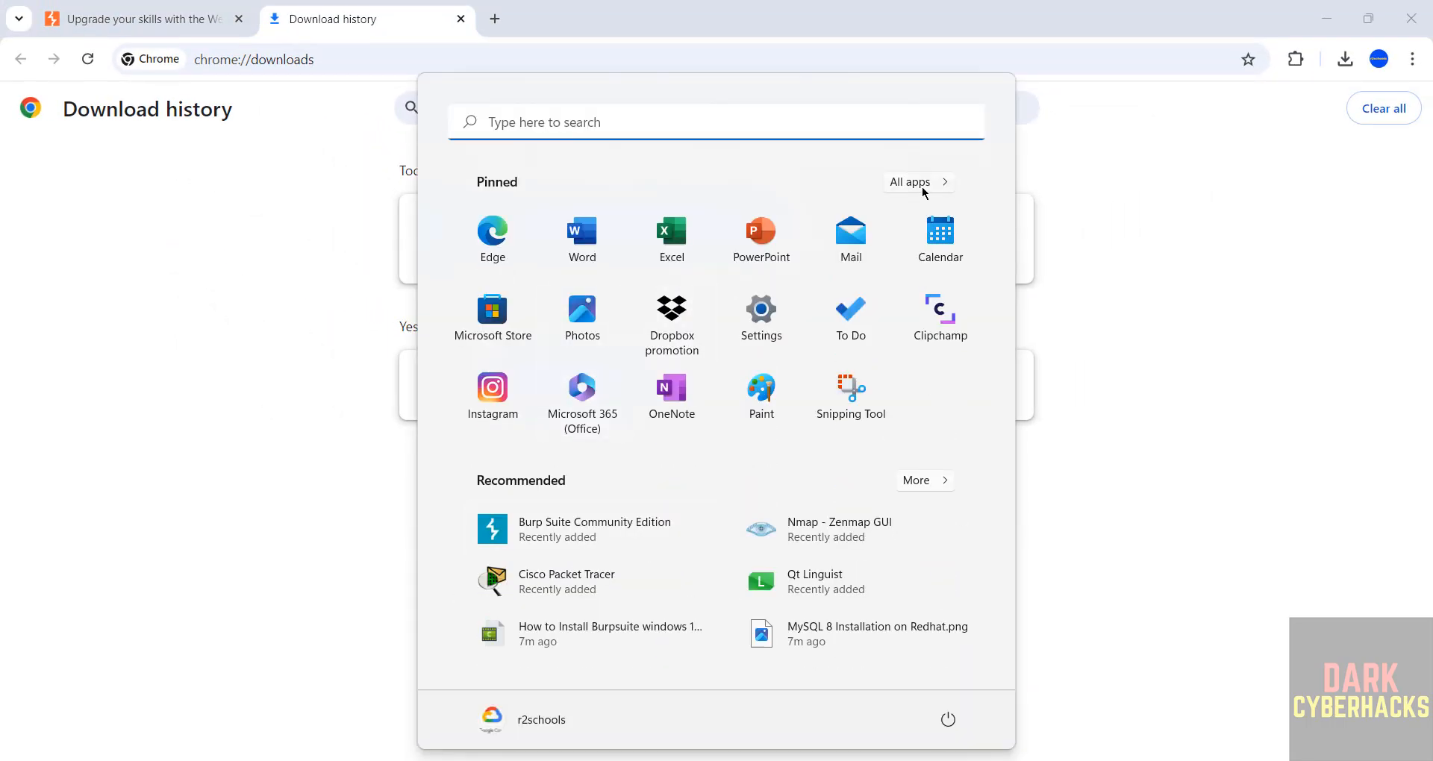
left_click(909, 182)
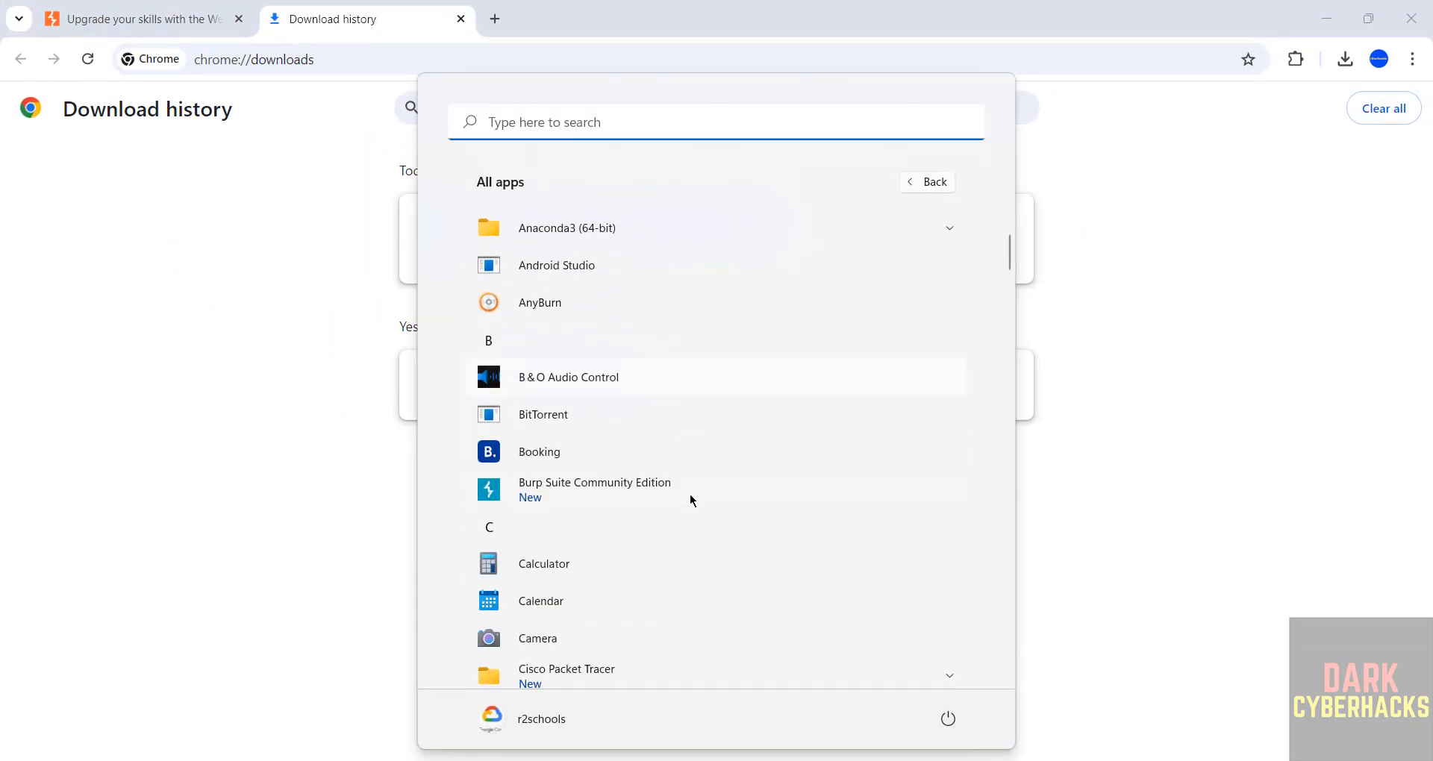
mouse_move(593, 493)
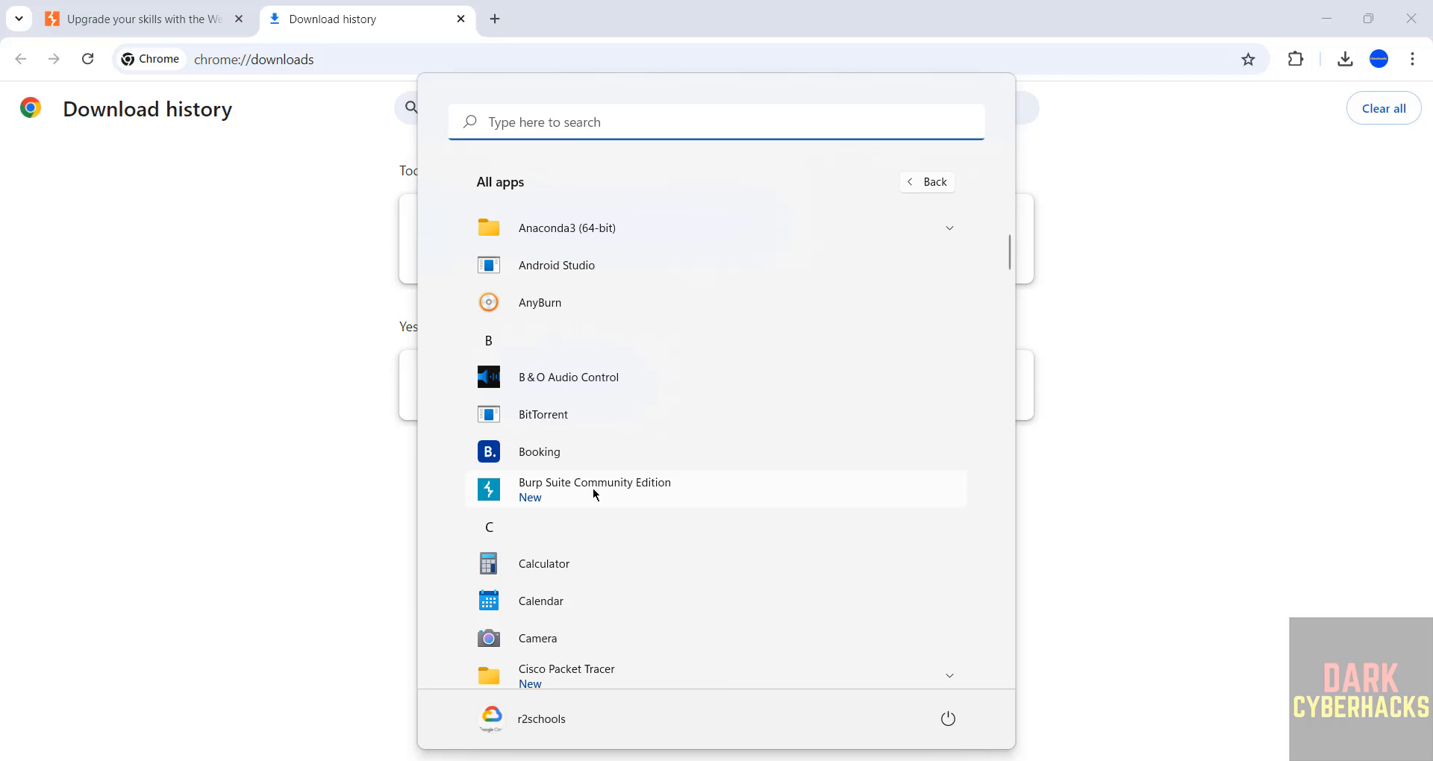
Launch Burp Suite with a temporary in-memory project and Burp defaults.
left_click(594, 489)
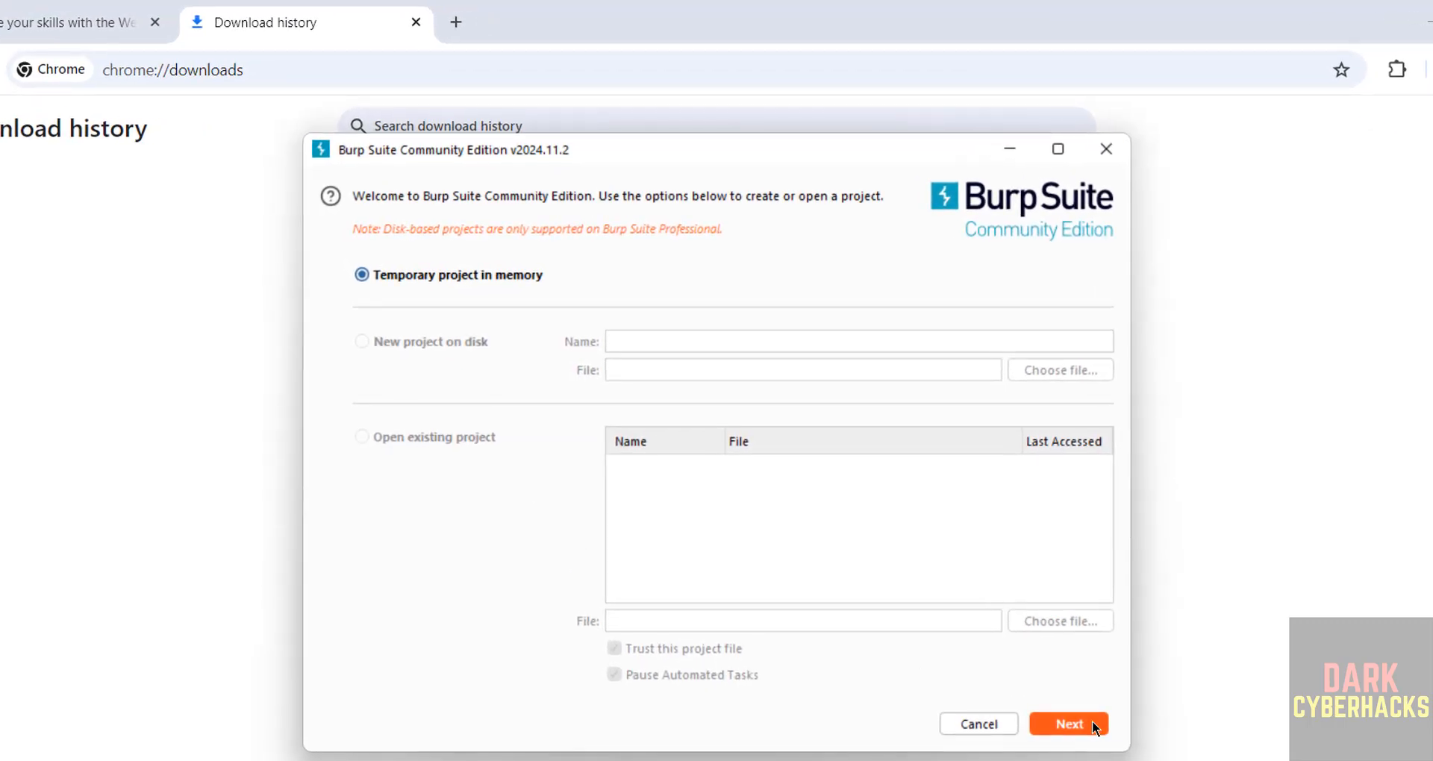
left_click(1067, 724)
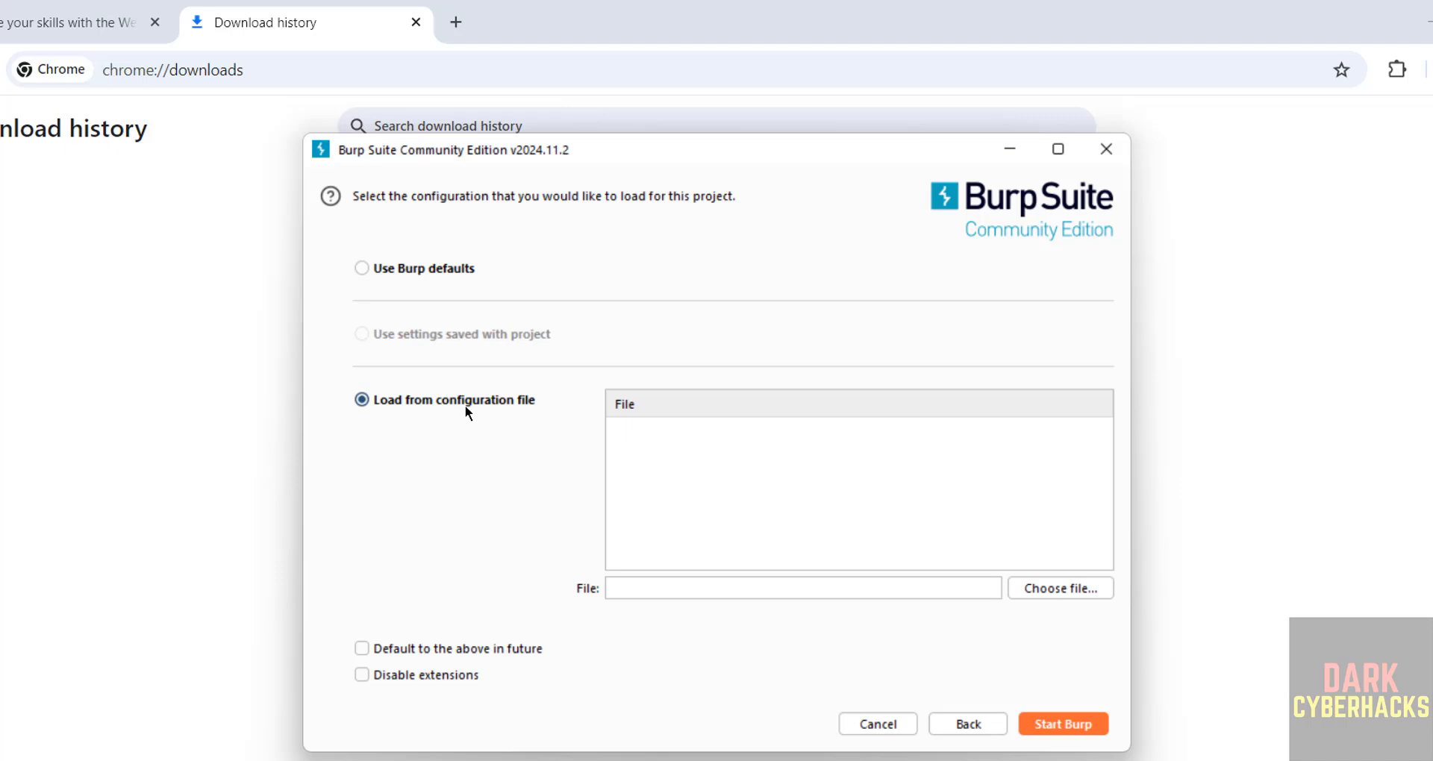
mouse_move(474, 393)
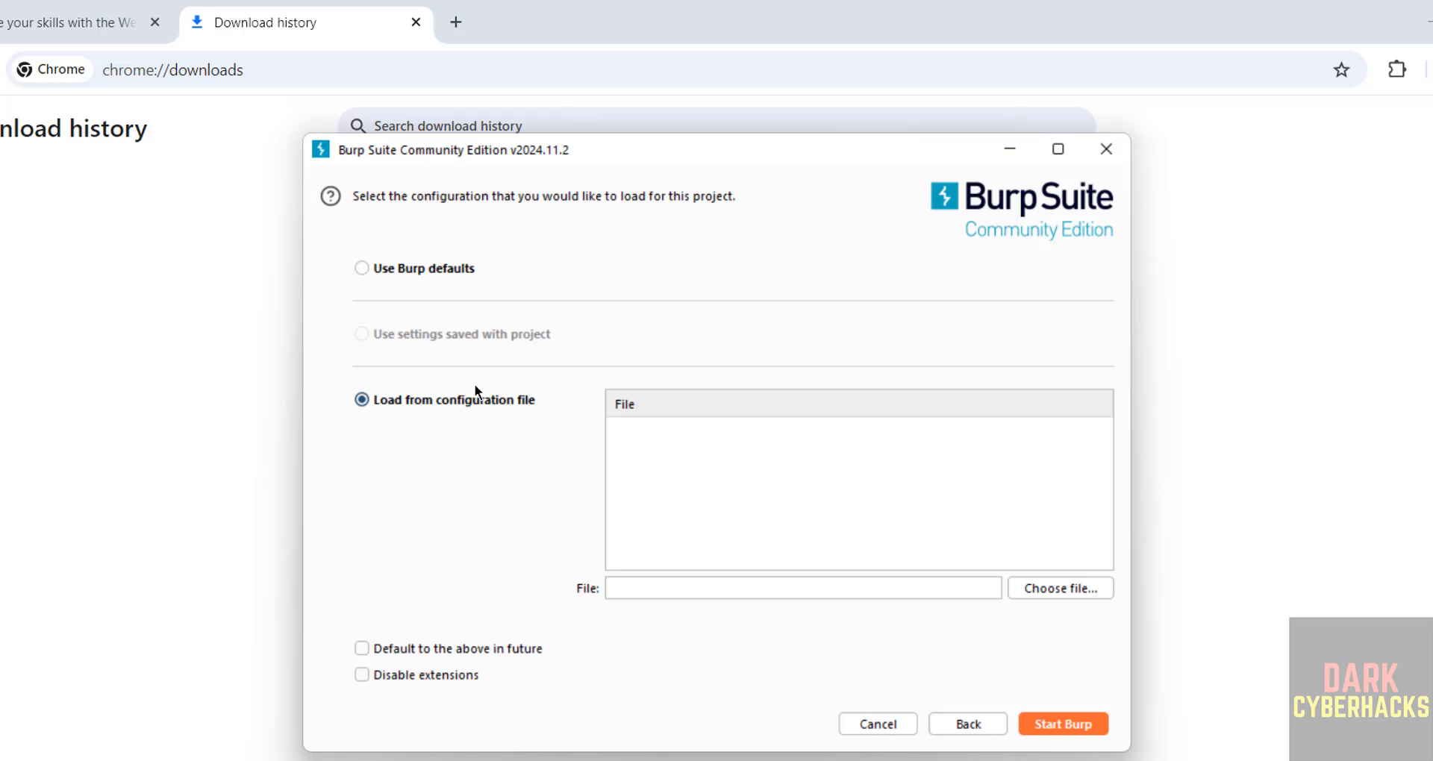
left_click(362, 268)
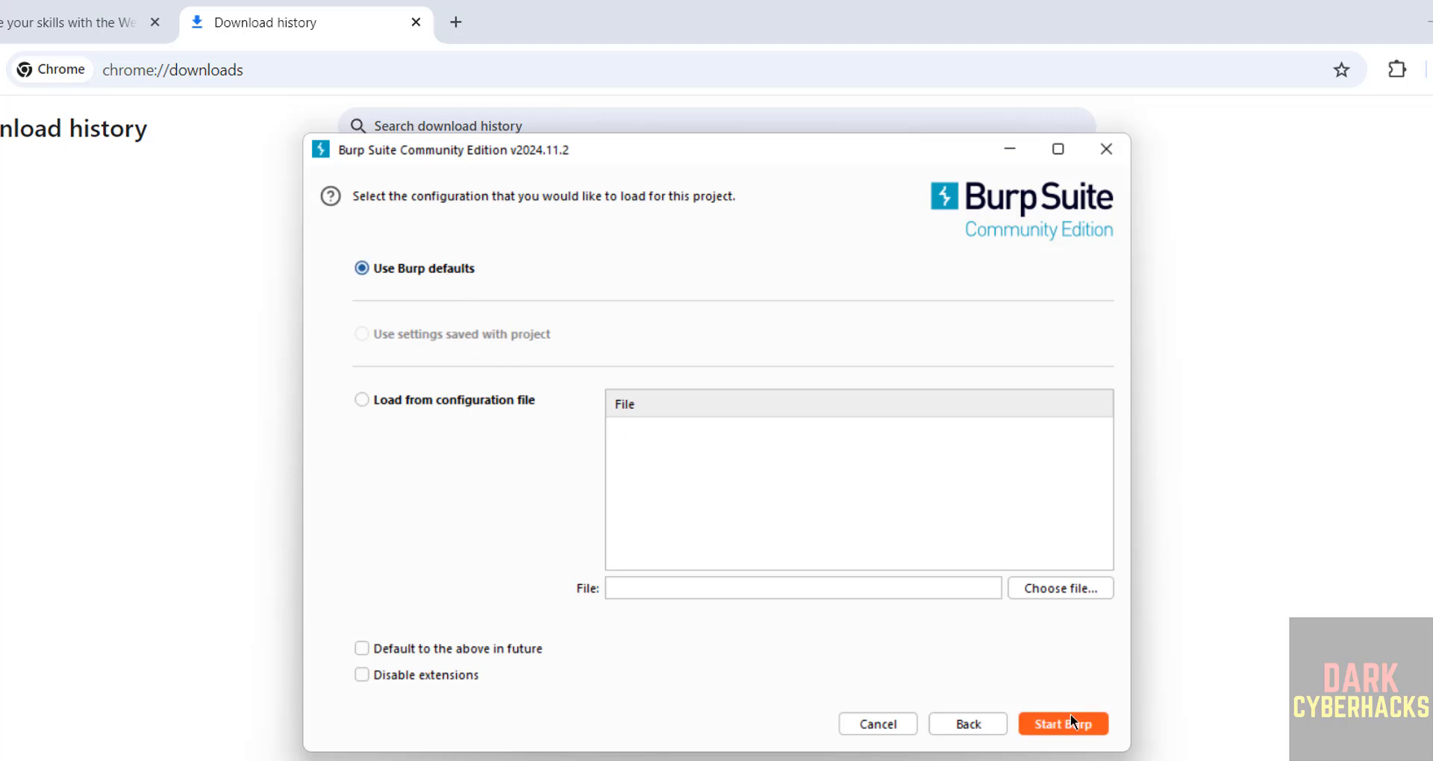
left_click(1062, 724)
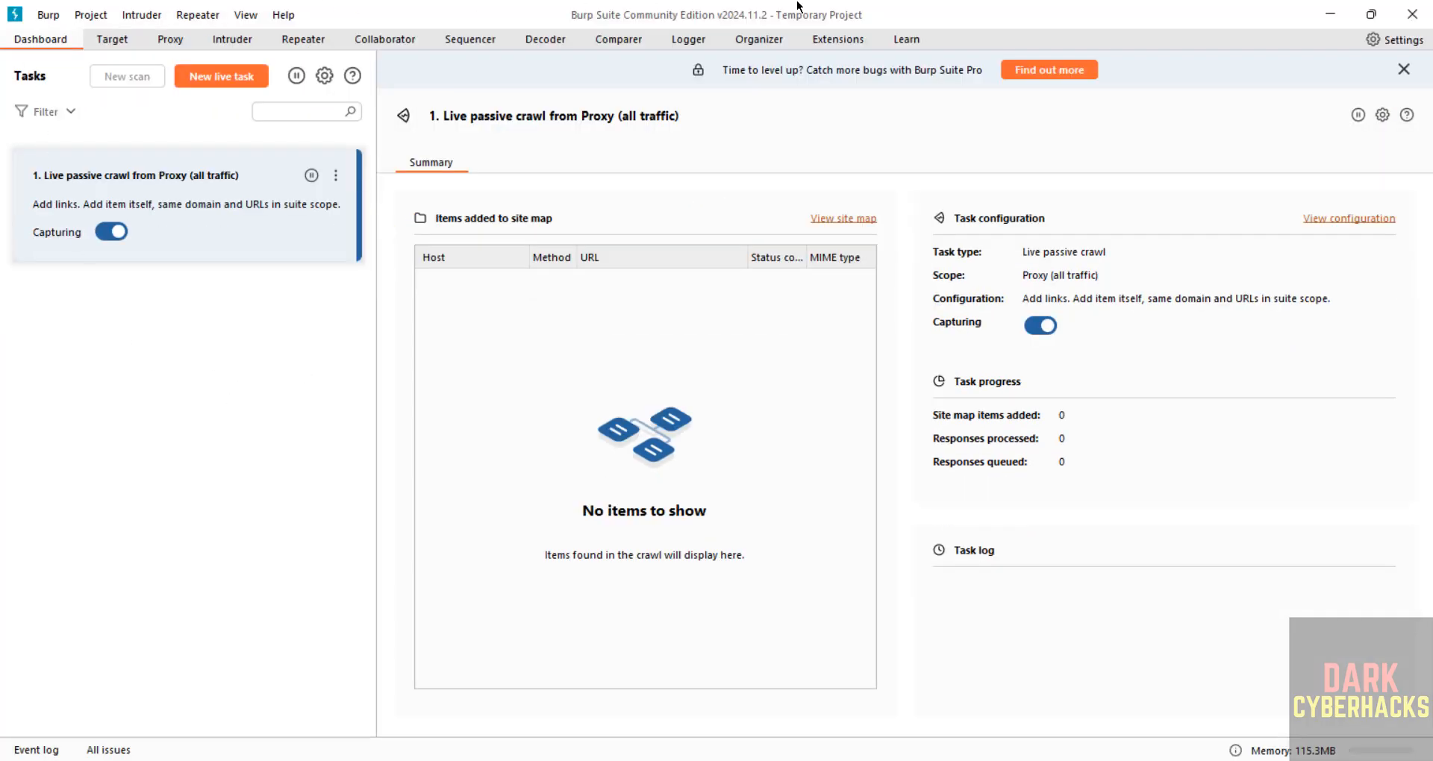
mouse_move(298, 343)
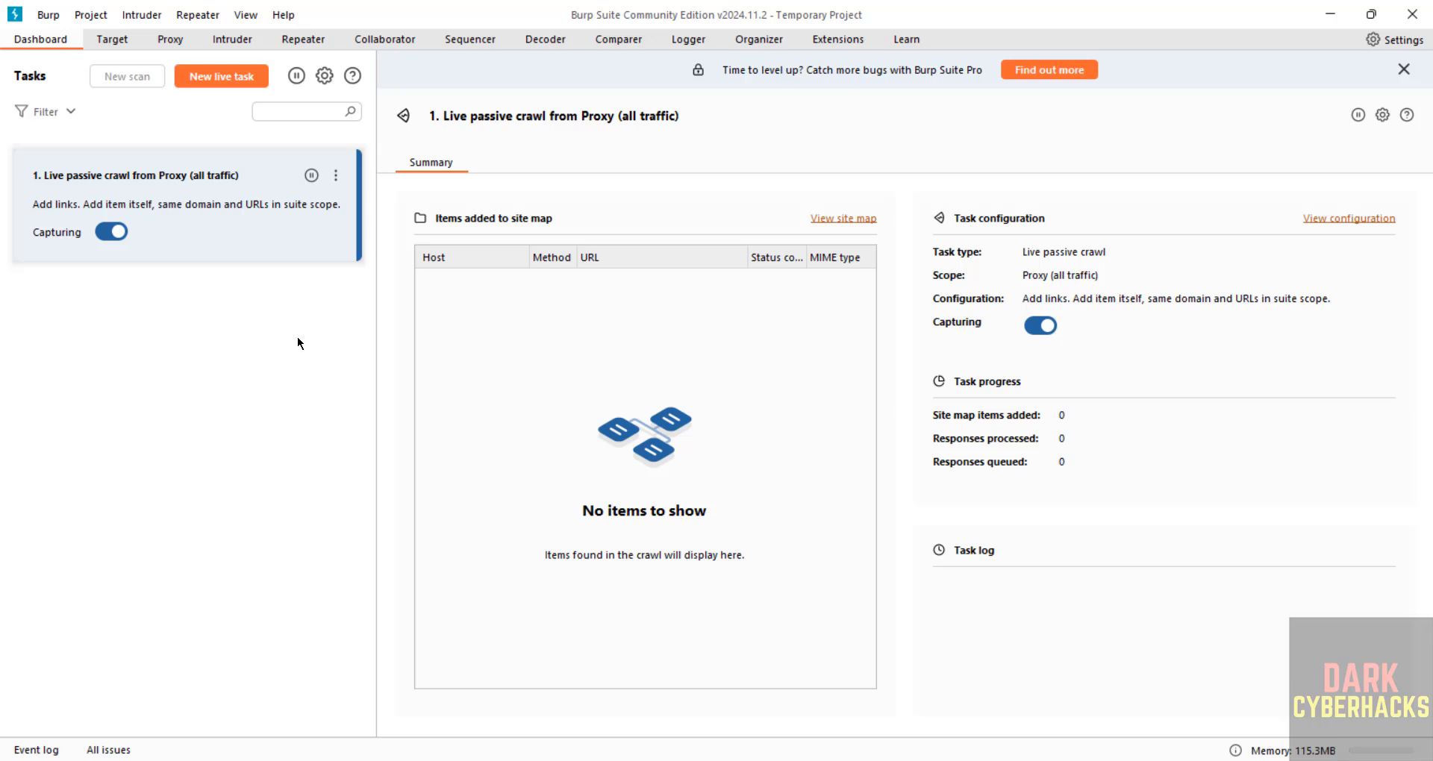
left_click(111, 38)
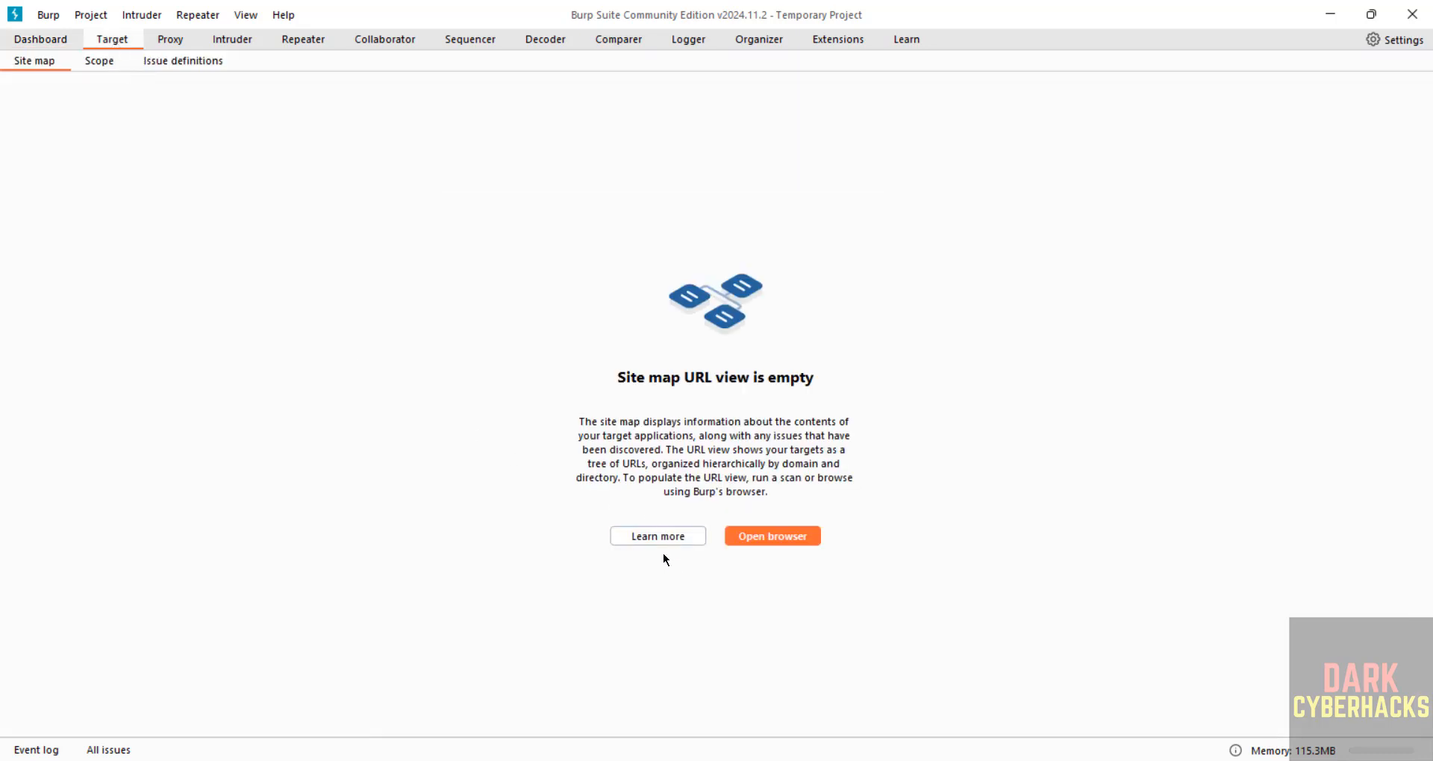
mouse_move(118, 373)
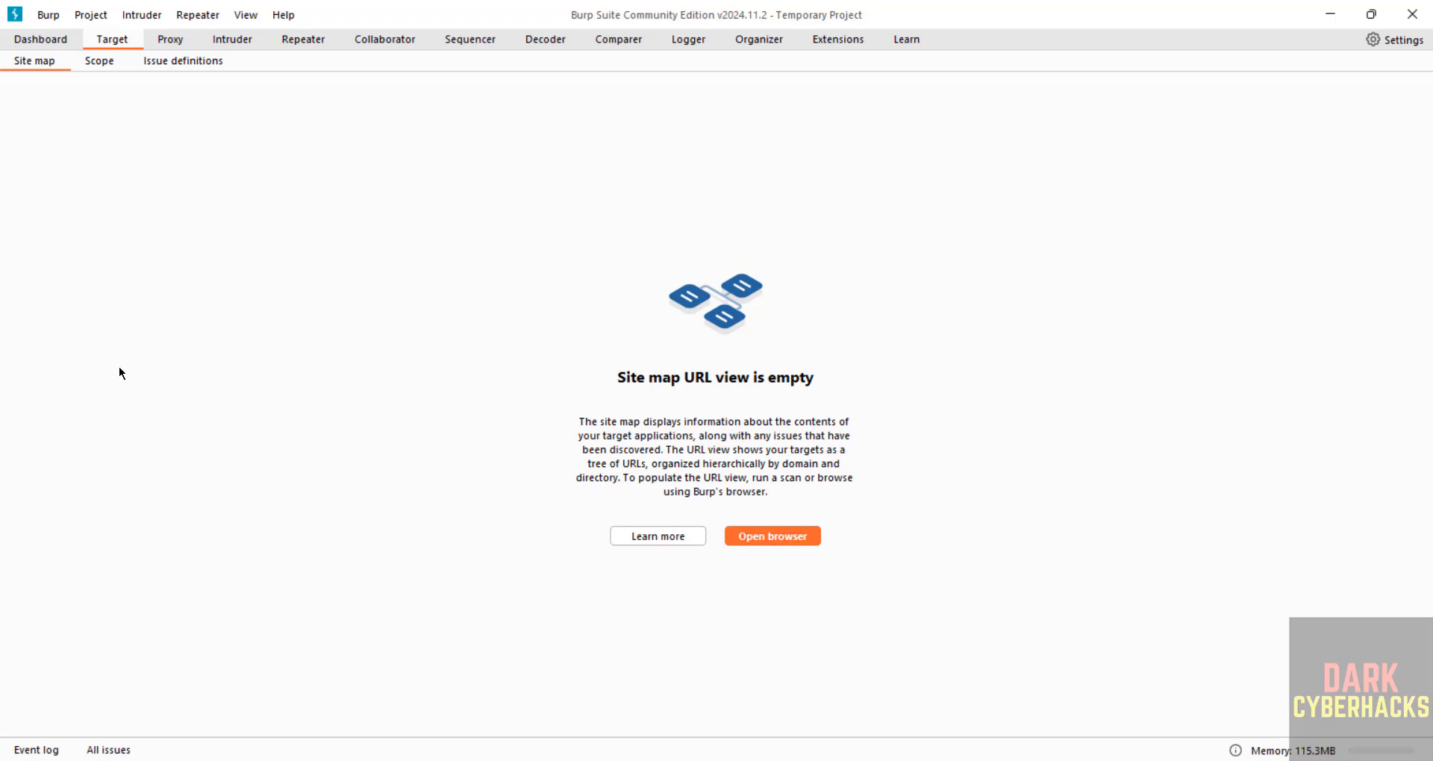
left_click(182, 60)
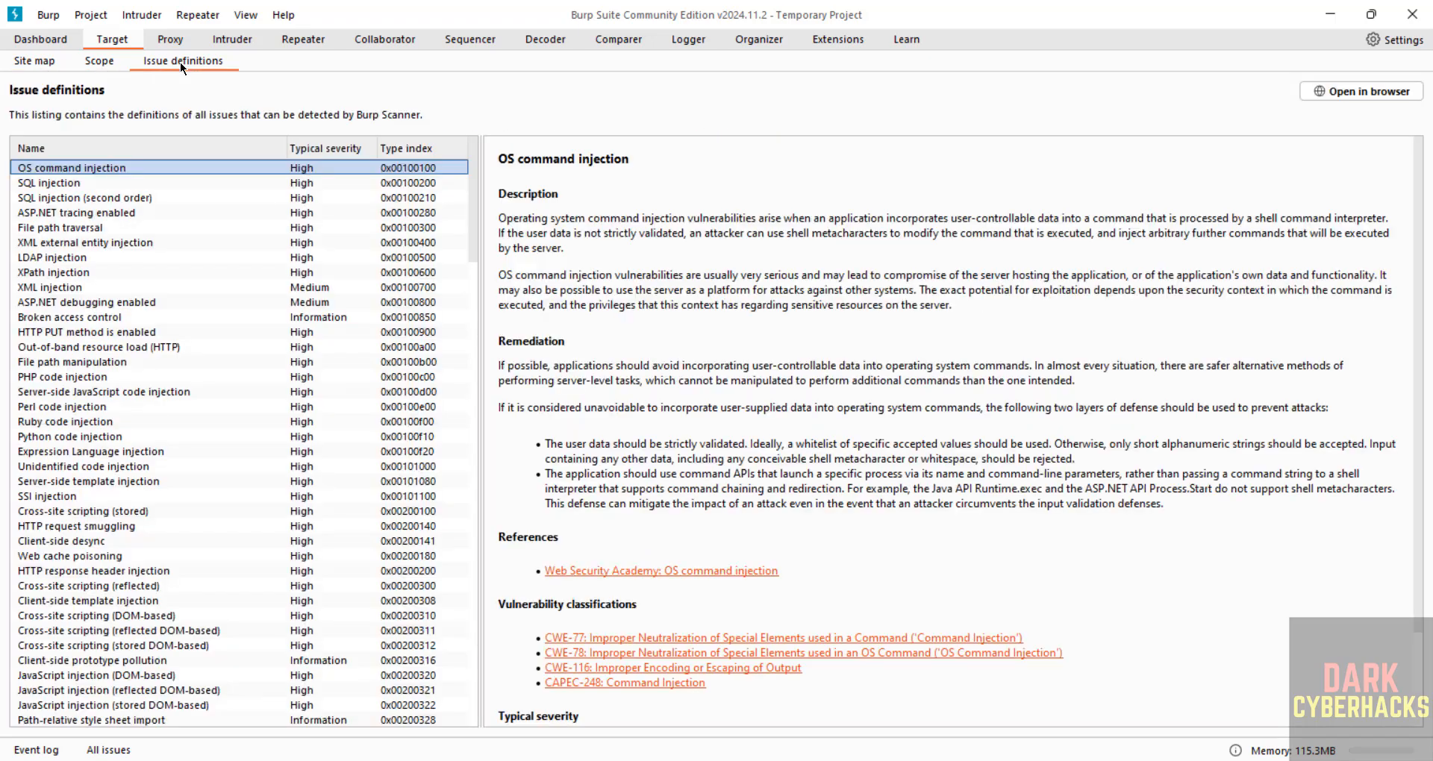
left_click(40, 38)
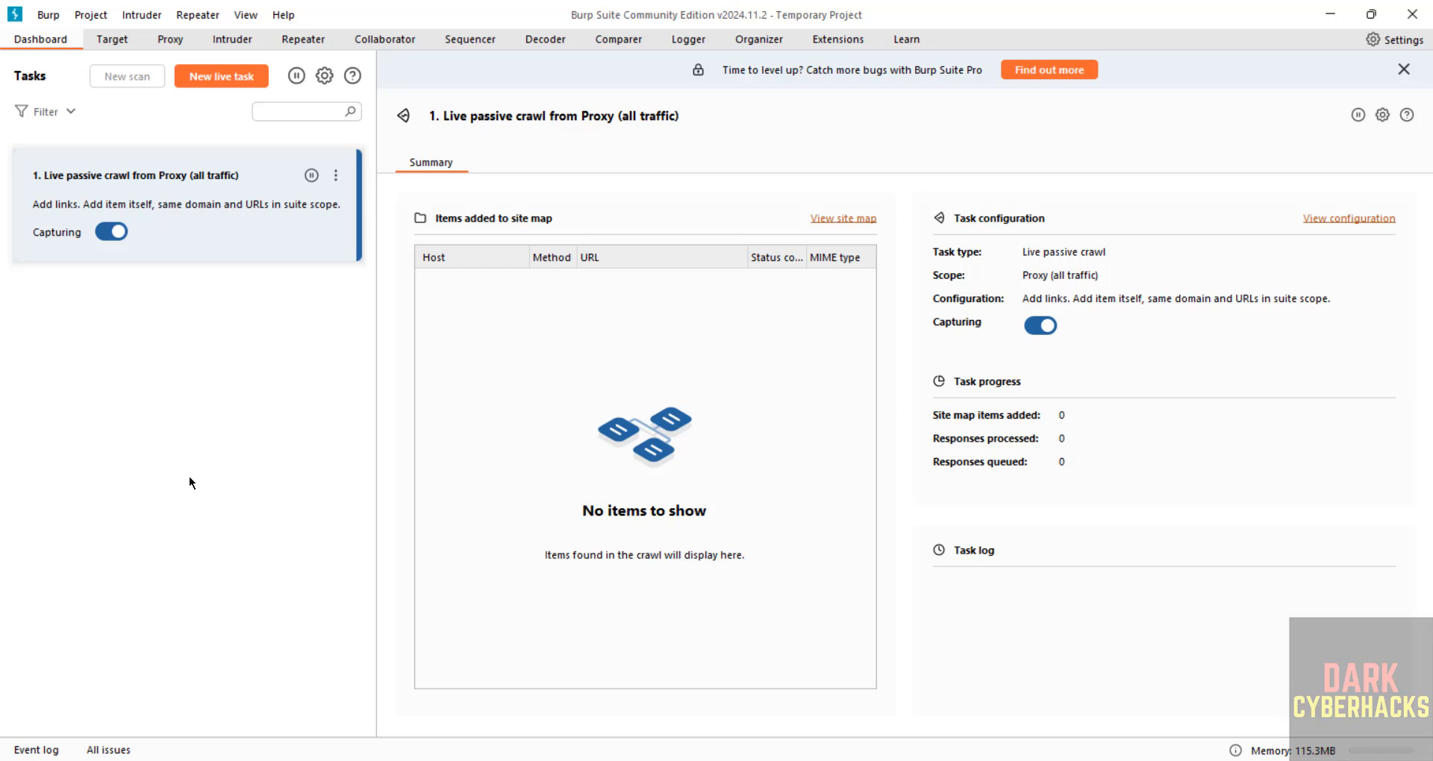
left_click(306, 110)
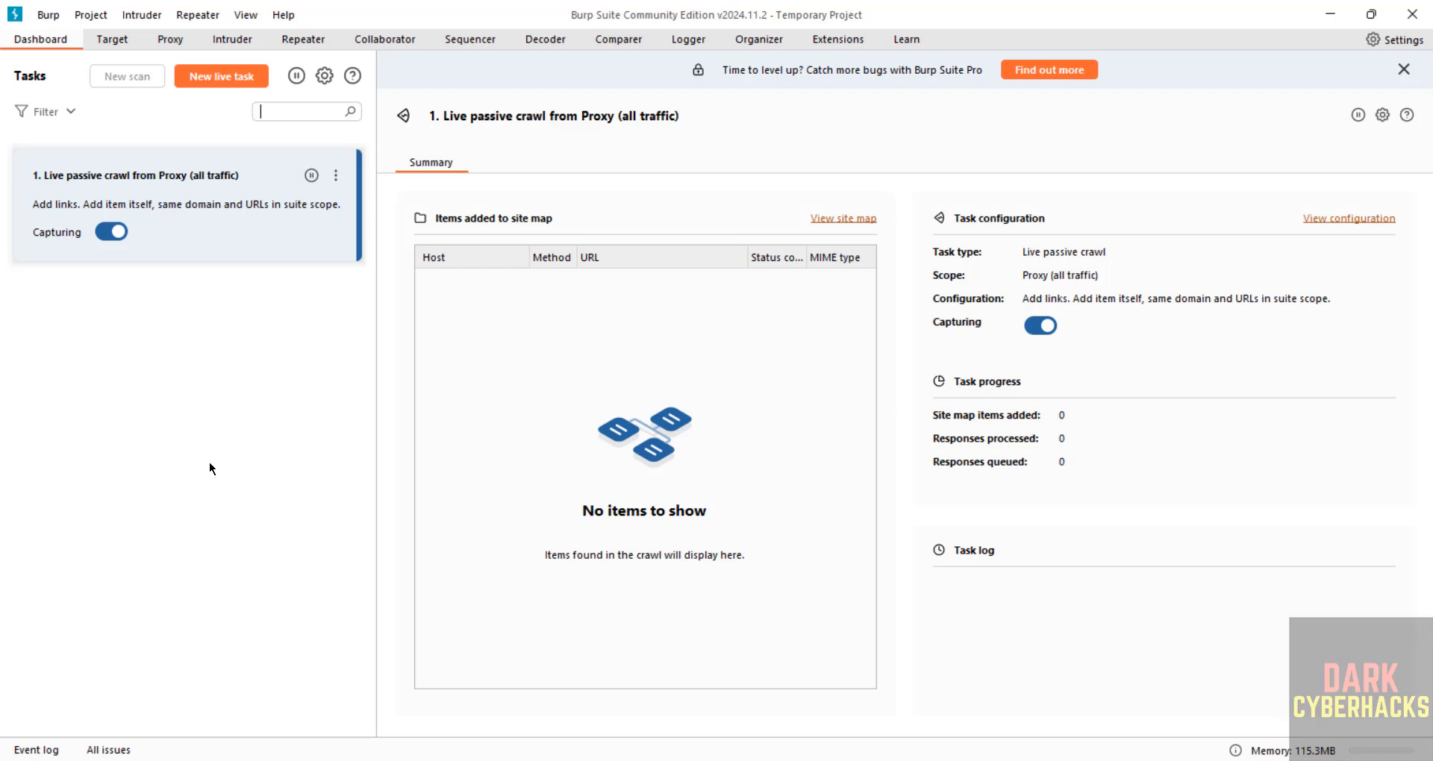